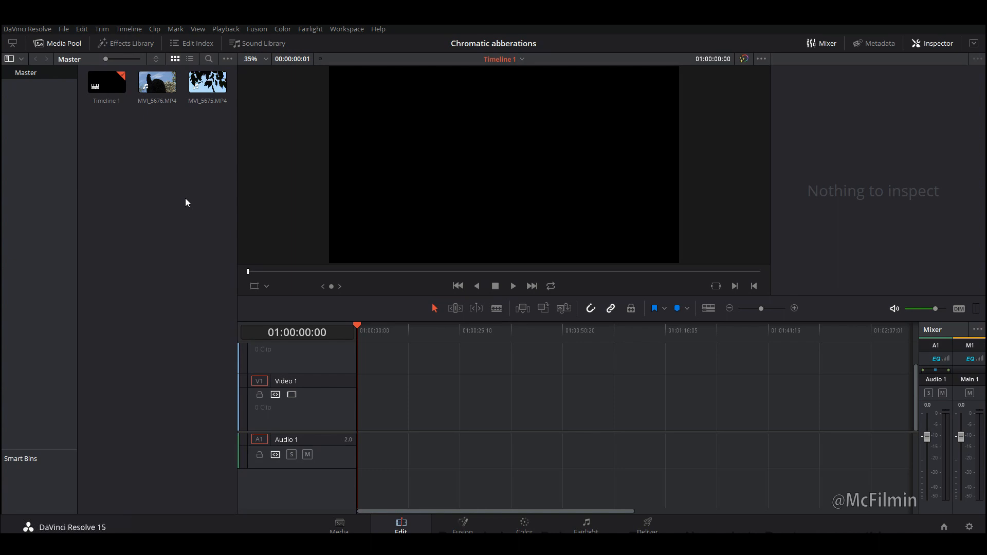
Load the statue clip MVI_5676.MP4 into the source viewer.
double_click(157, 83)
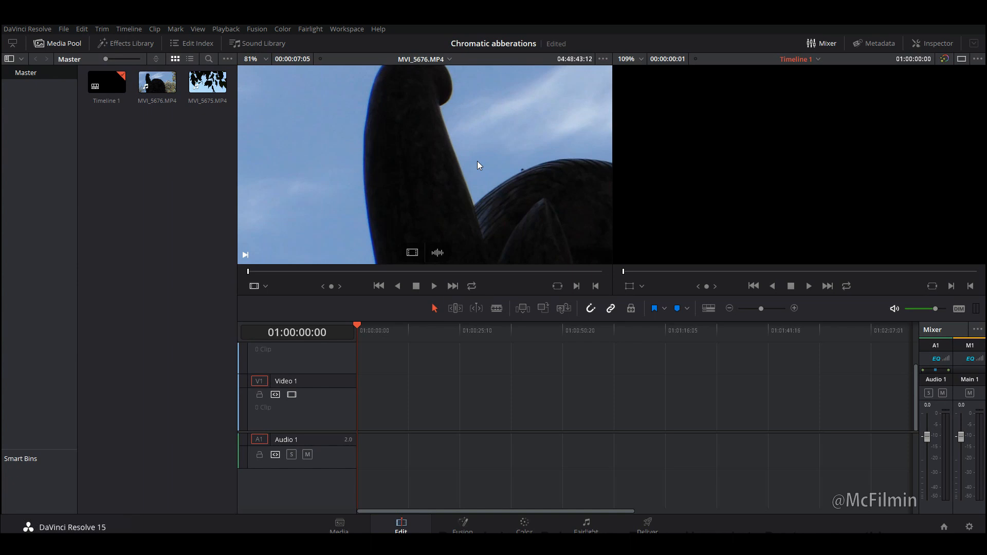
mouse_move(431, 155)
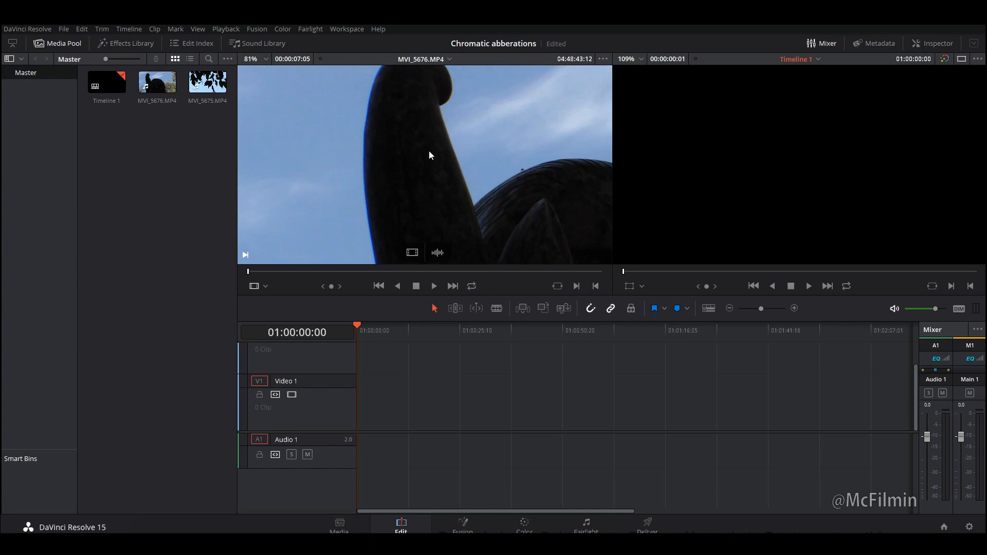
mouse_move(398, 155)
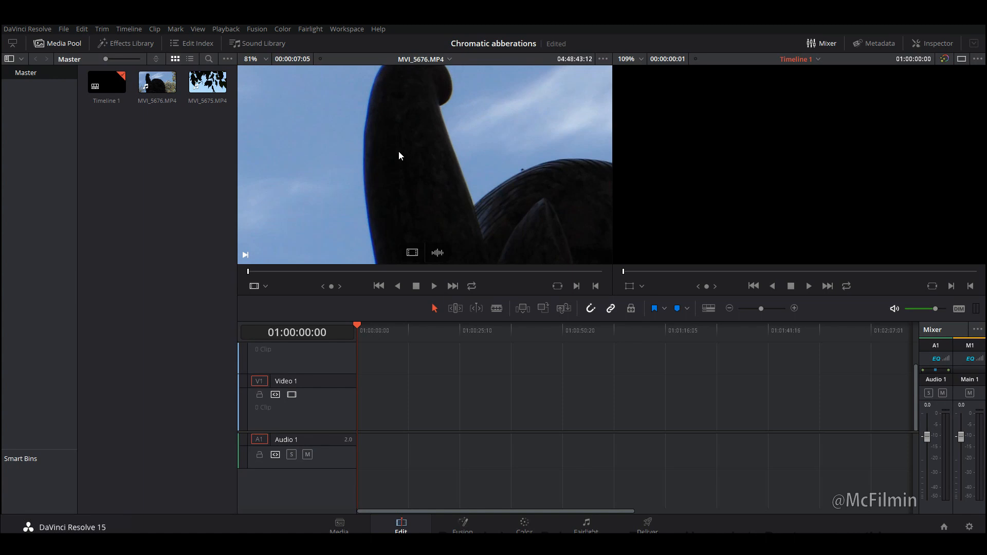
mouse_move(389, 155)
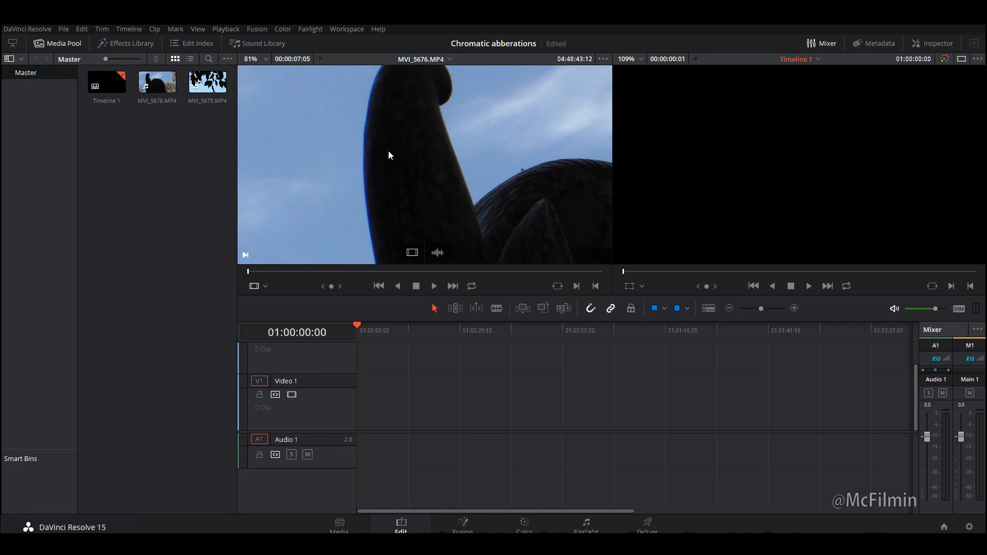
mouse_move(404, 170)
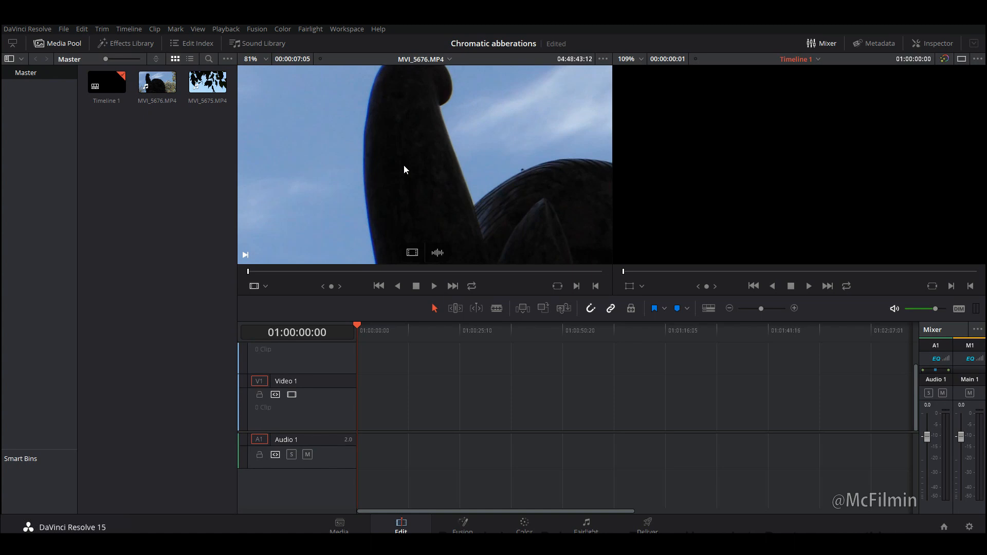
mouse_move(432, 142)
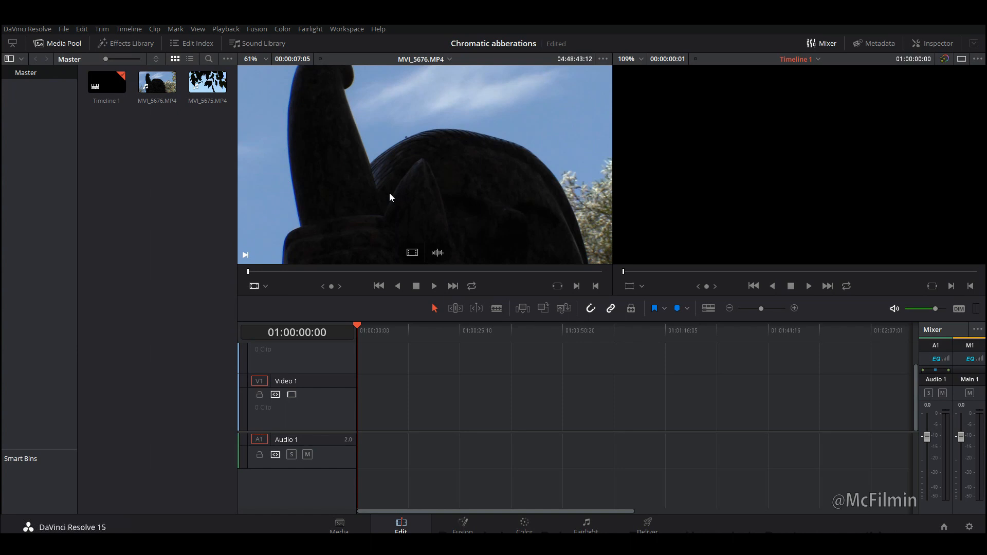
mouse_move(377, 191)
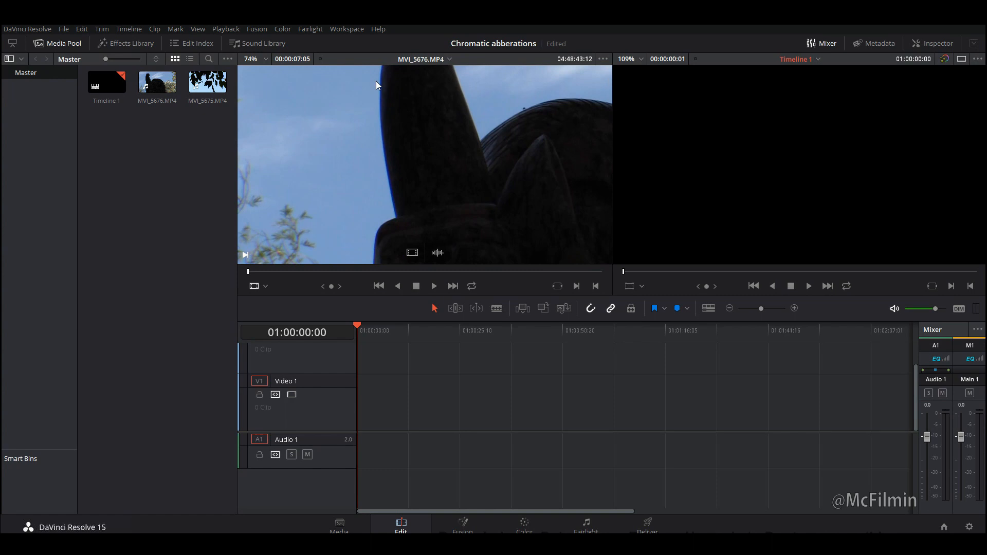
Scrub the statue clip and place it on track V1 of the timeline.
scroll(up, 3)
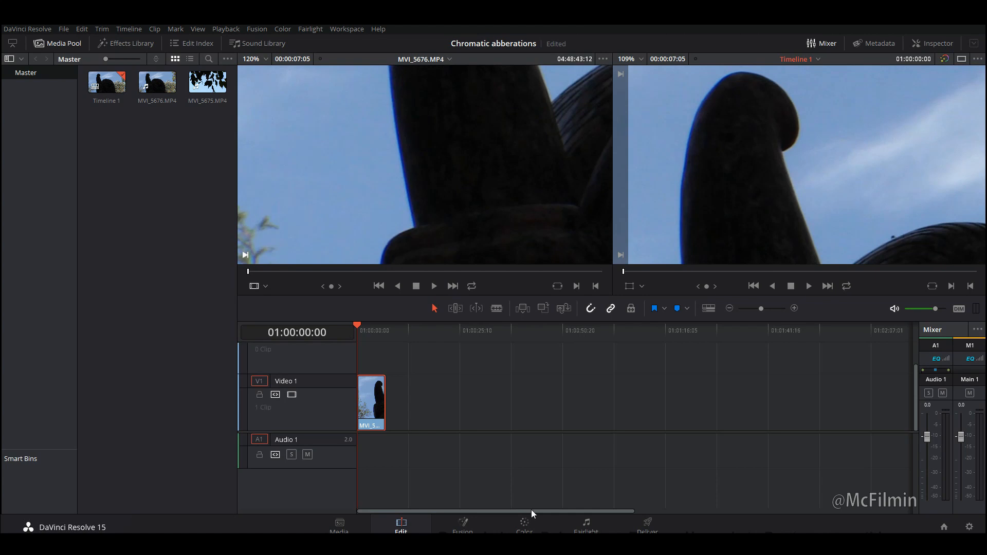
Switch to the Color page and bring up the Color > Nodes commands.
click(523, 523)
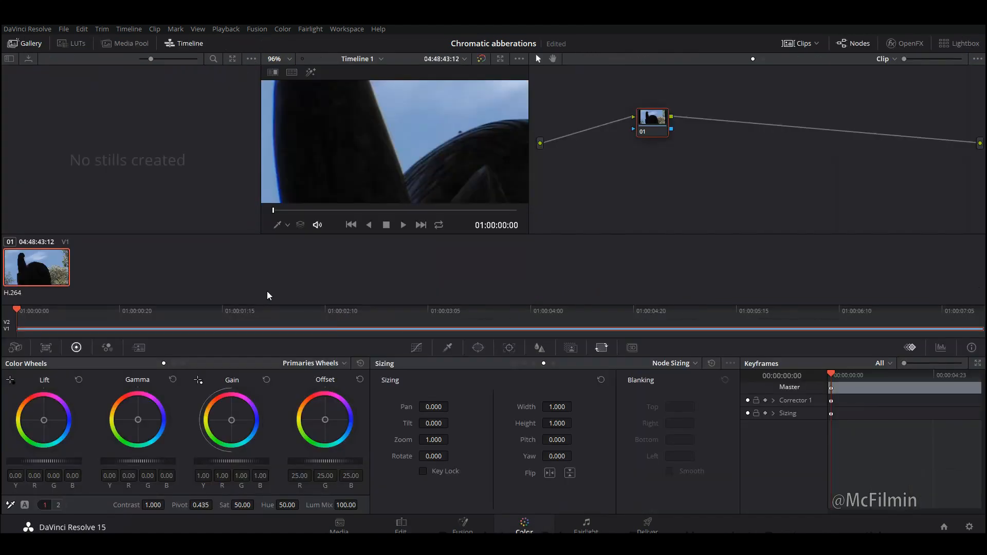
click(283, 29)
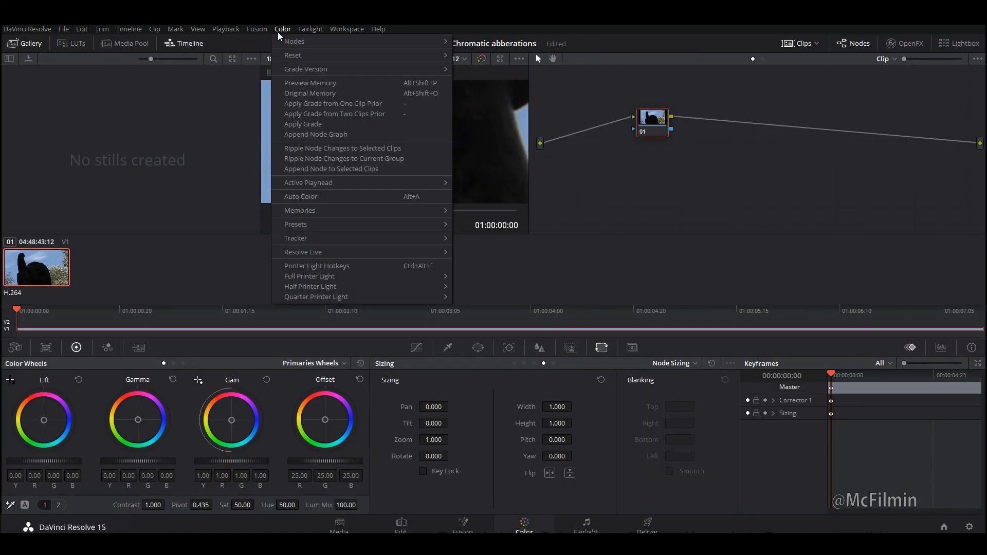
mouse_move(294, 41)
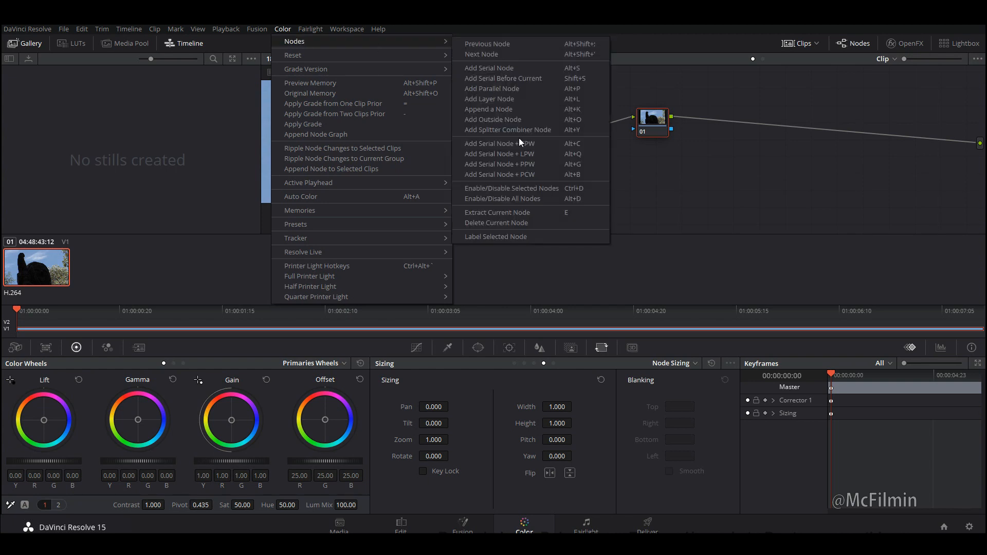
mouse_move(507, 129)
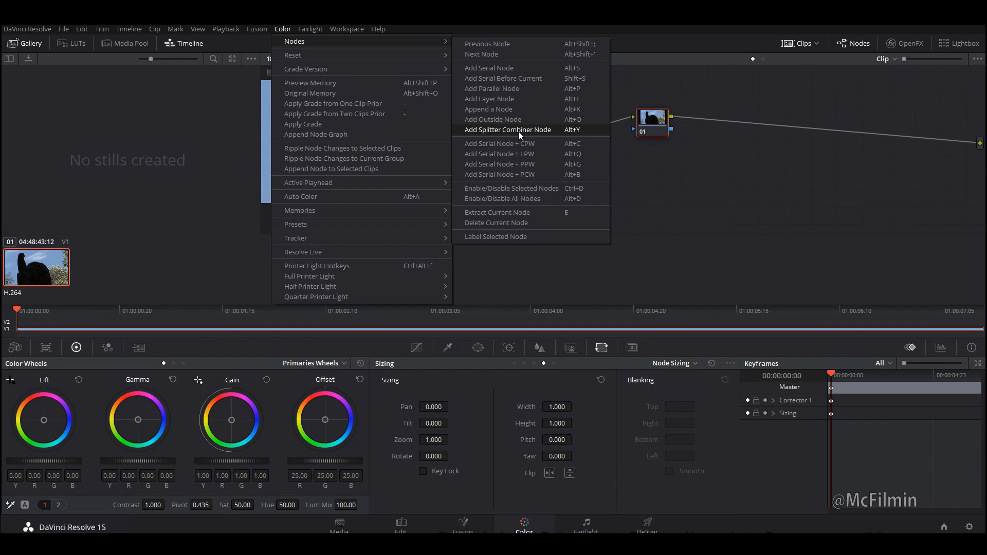
Add a Splitter Combiner node after node 01 and inspect channel nodes 04 and 06.
click(507, 129)
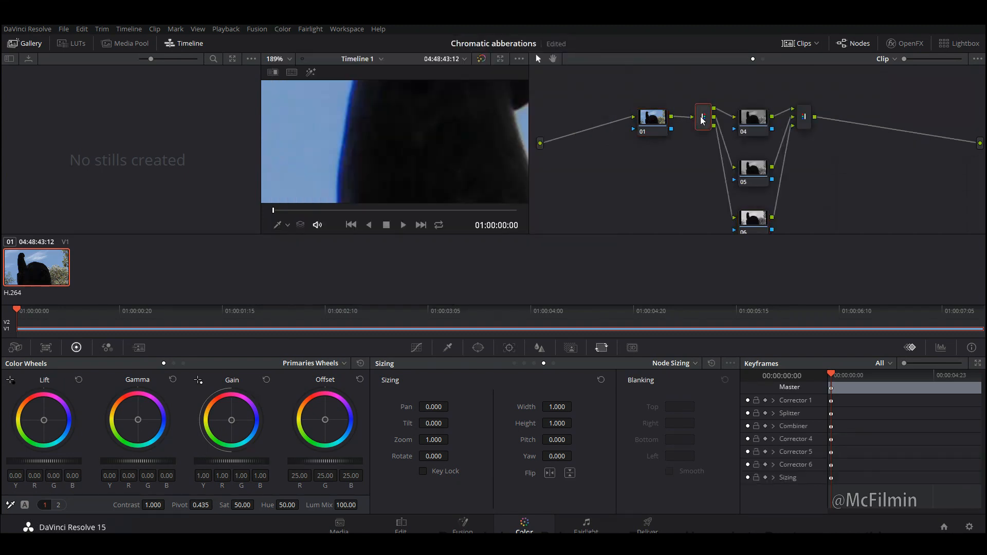
mouse_move(655, 130)
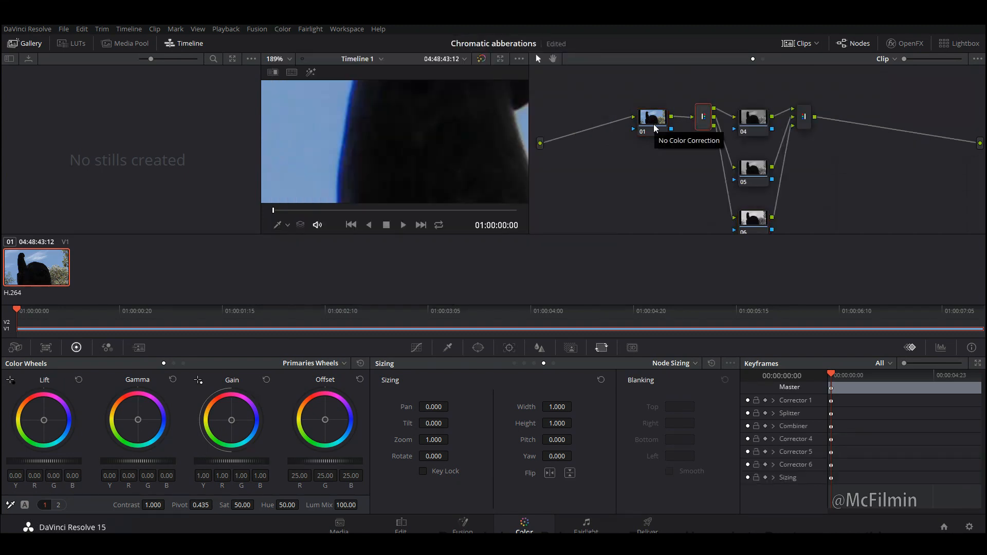
click(652, 118)
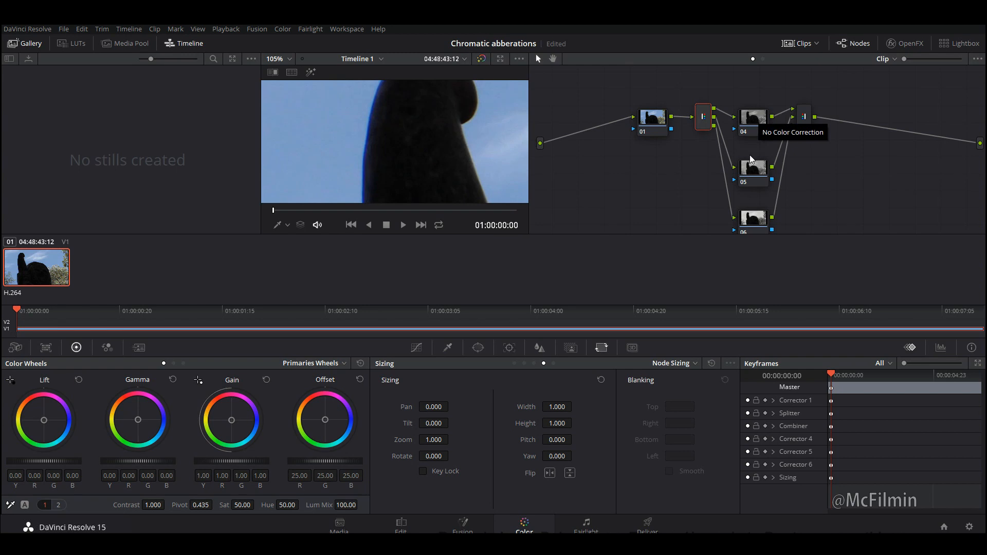
click(752, 117)
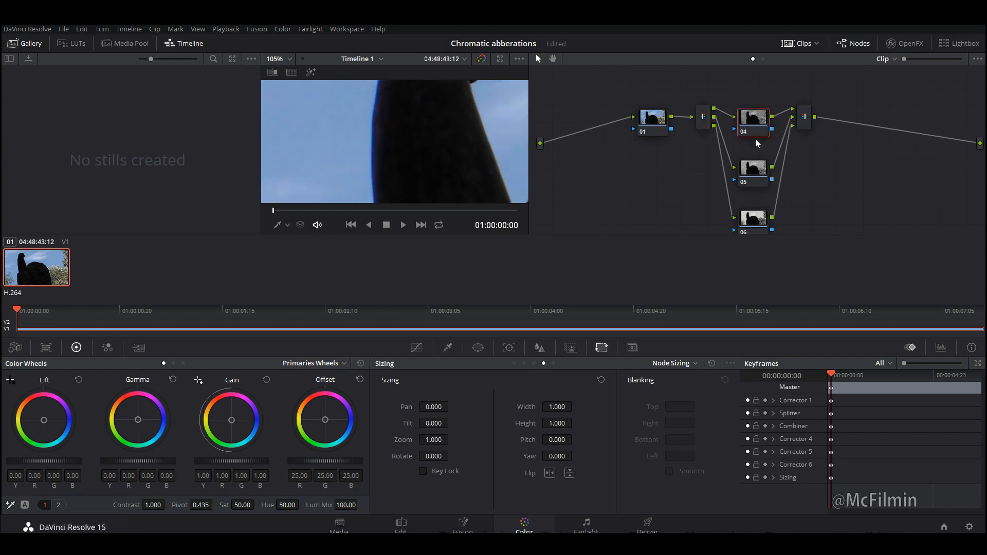
mouse_move(728, 234)
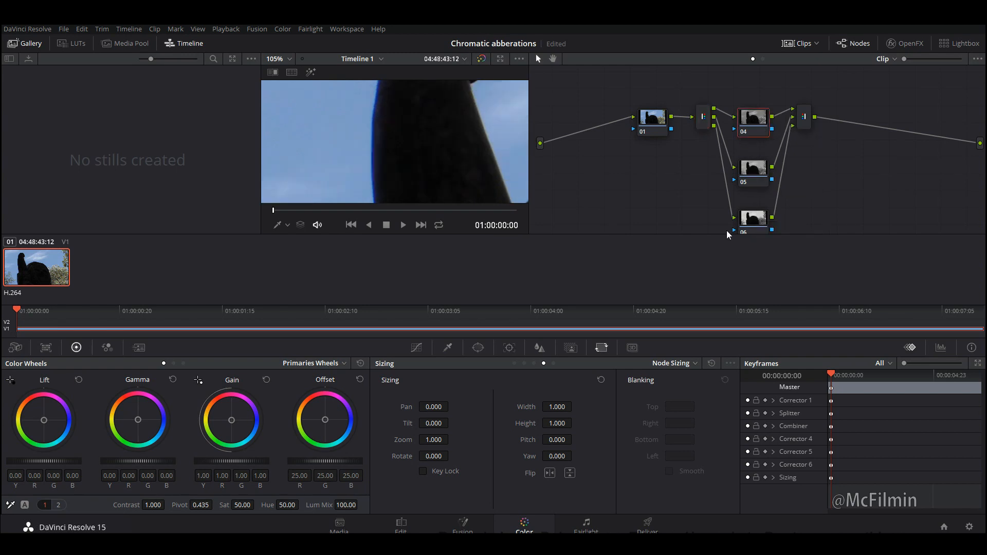
mouse_move(752, 221)
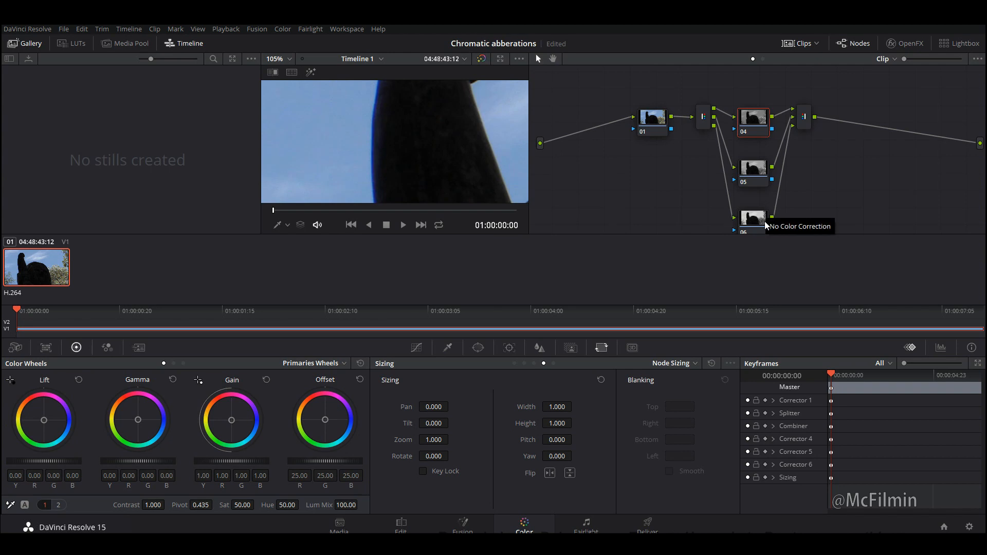
mouse_move(778, 223)
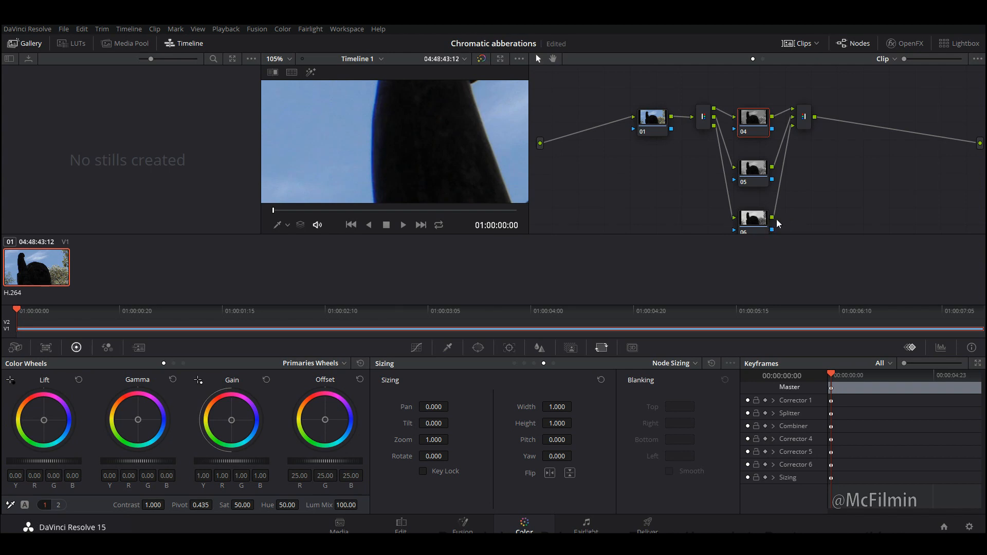
mouse_move(758, 220)
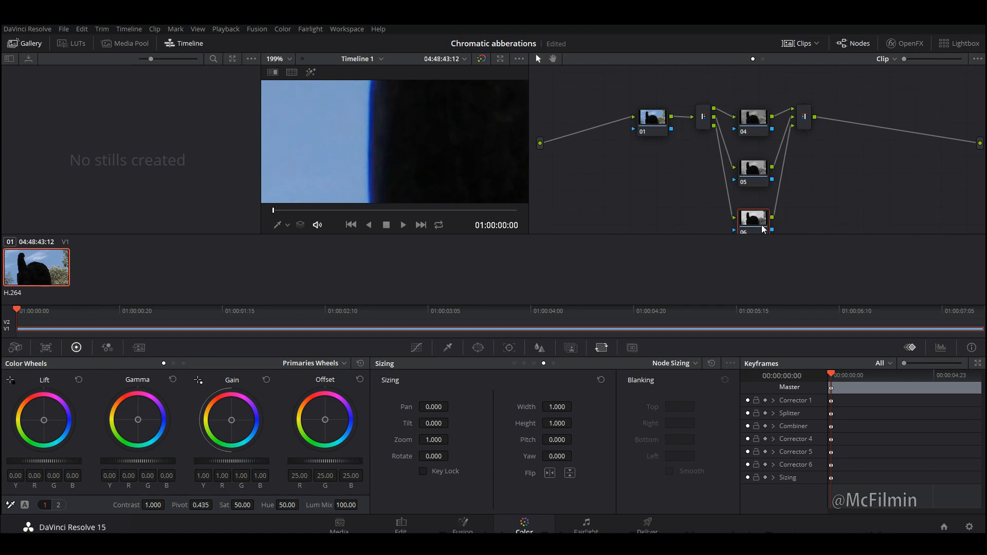
mouse_move(599, 351)
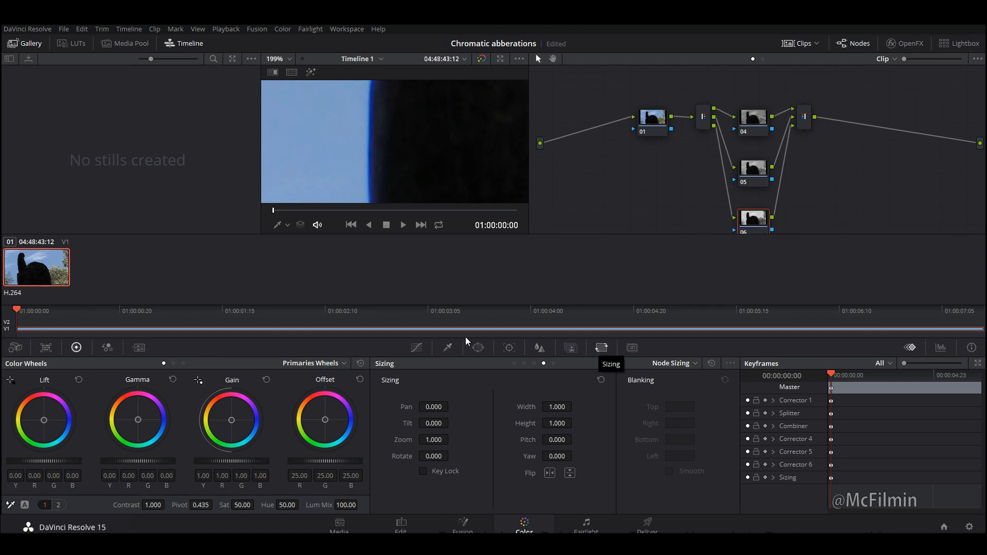
Show Node Sizing for node 06, ready to set its Zoom to 1.004.
click(448, 347)
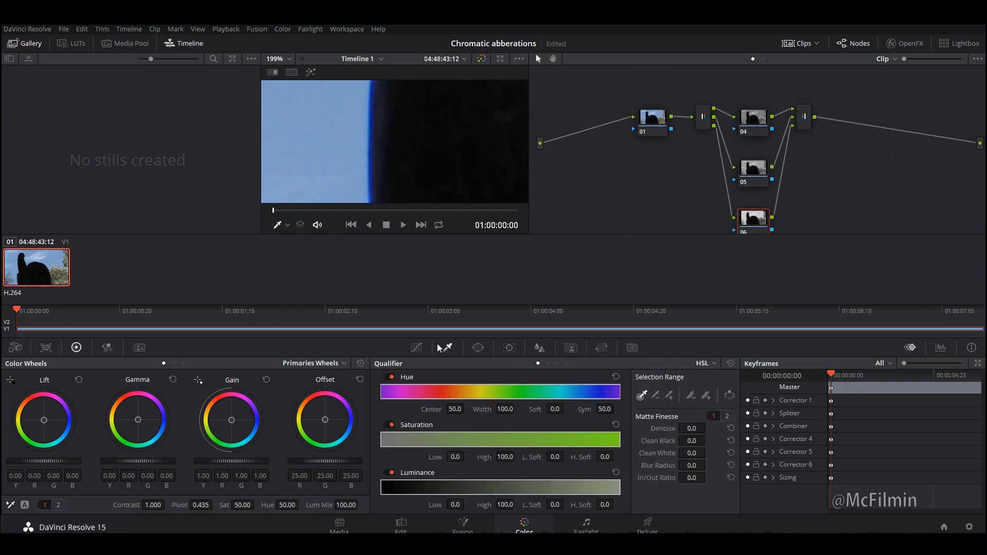
click(478, 348)
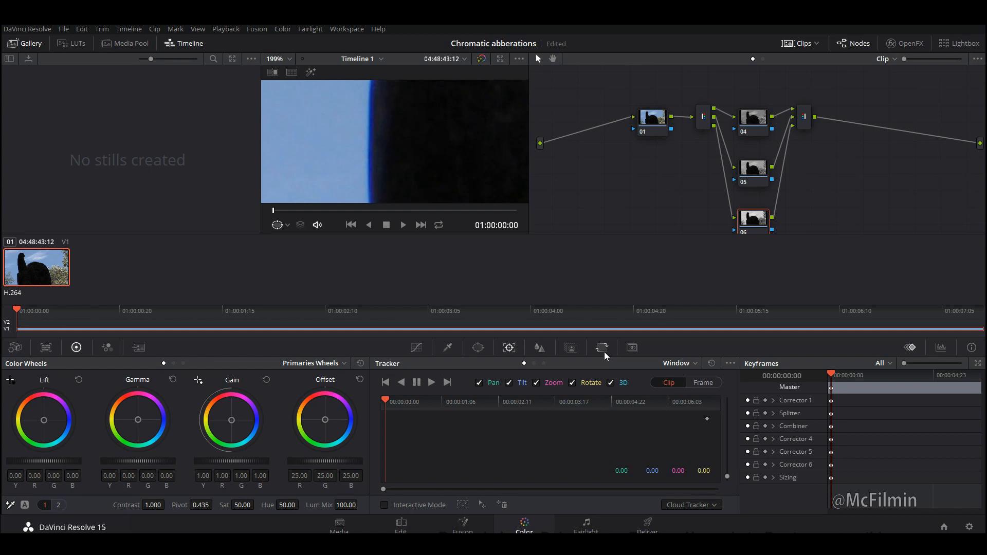
click(602, 347)
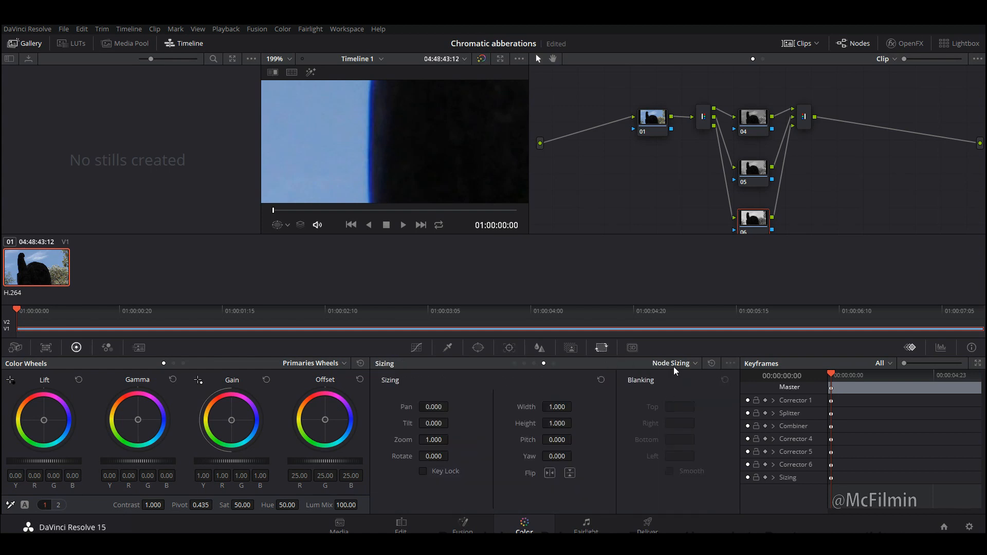
click(672, 363)
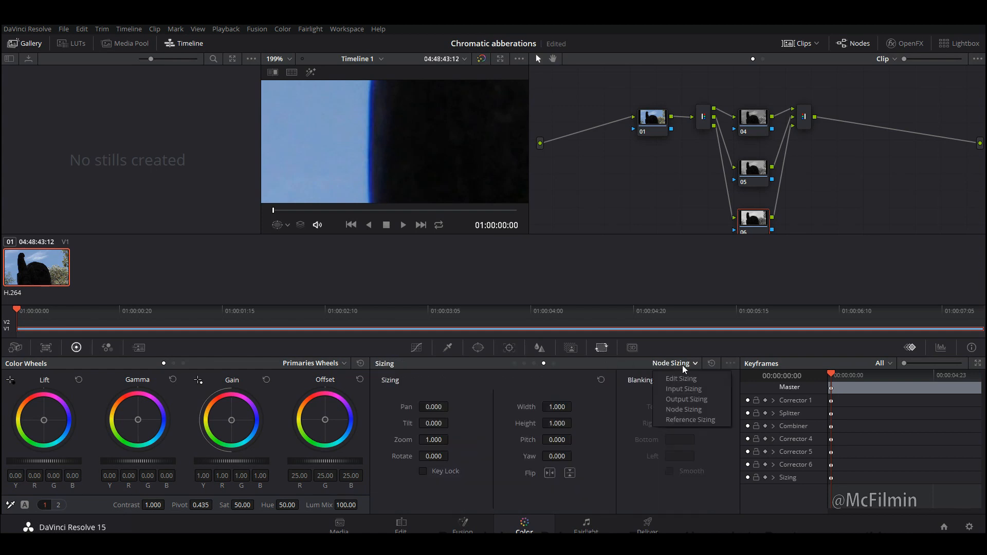
mouse_move(682, 409)
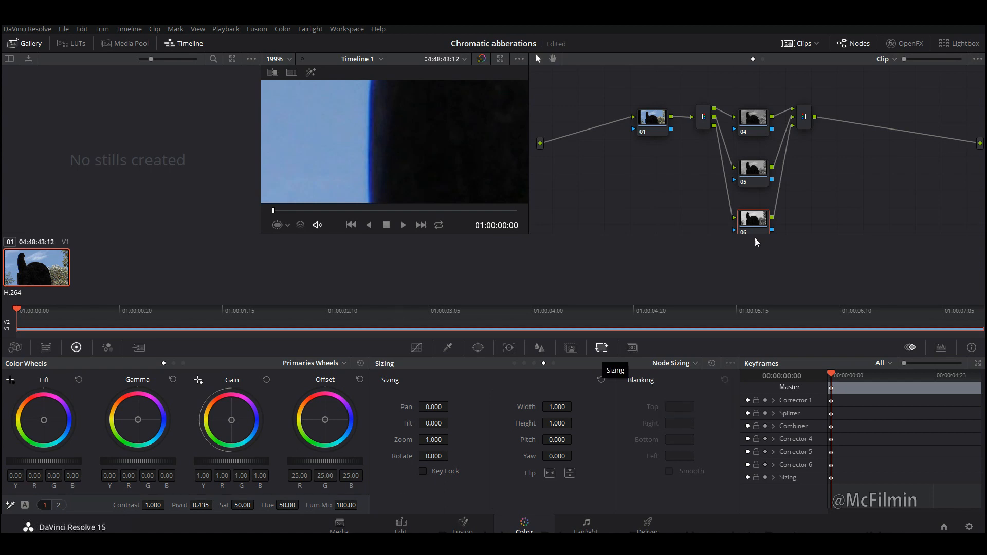
mouse_move(433, 449)
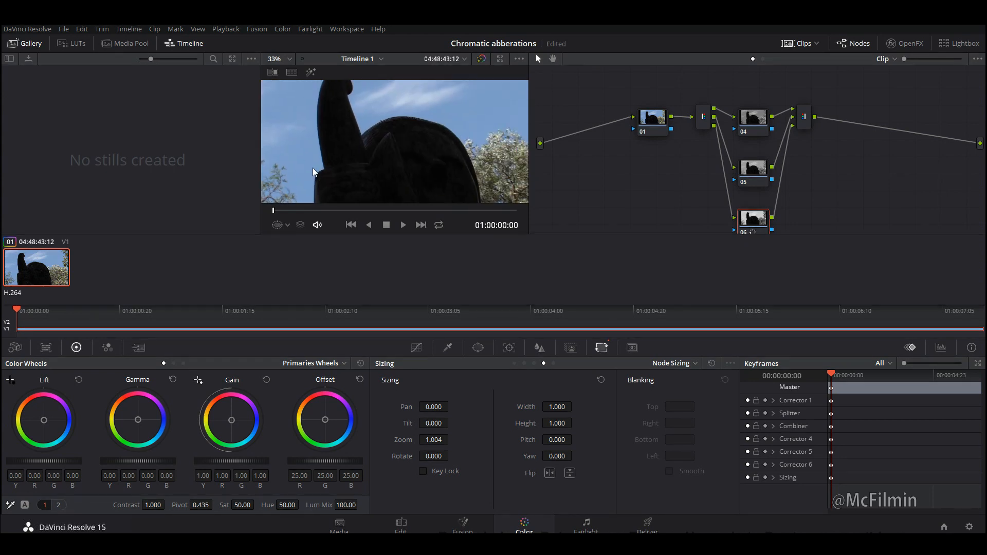
mouse_move(349, 144)
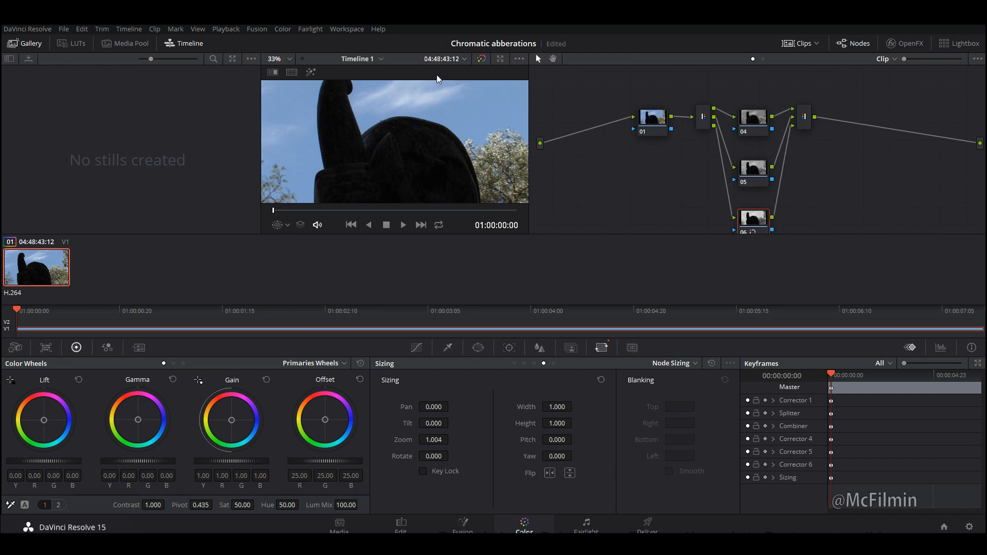
mouse_move(275, 148)
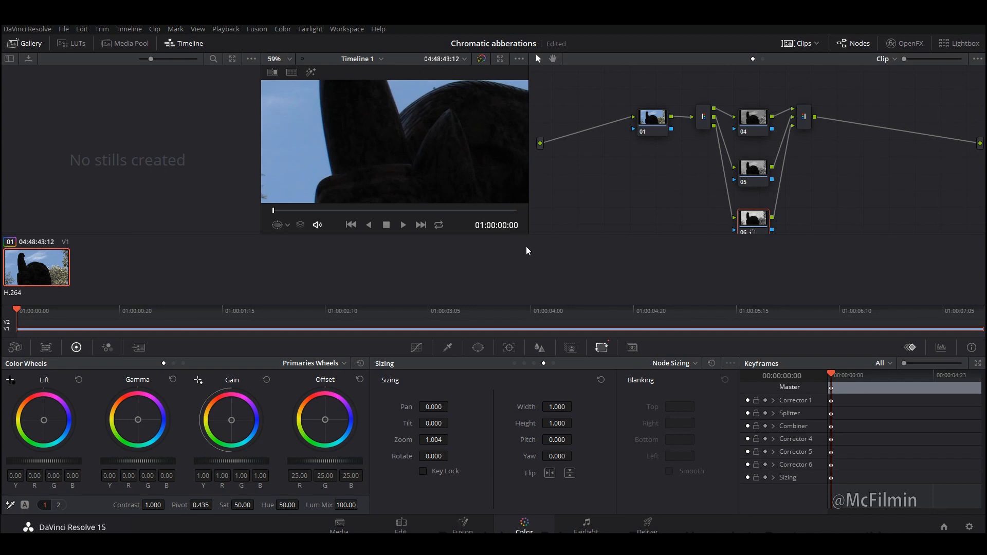
mouse_move(317, 155)
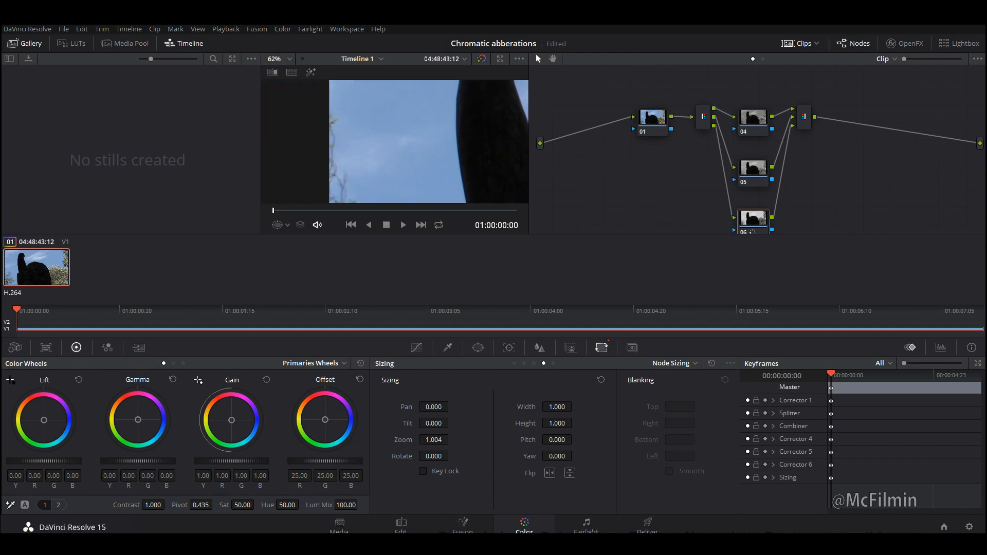
Back on the Edit page, load the leaf clip MVI_5675.MP4 for appending after the statue clip.
click(400, 522)
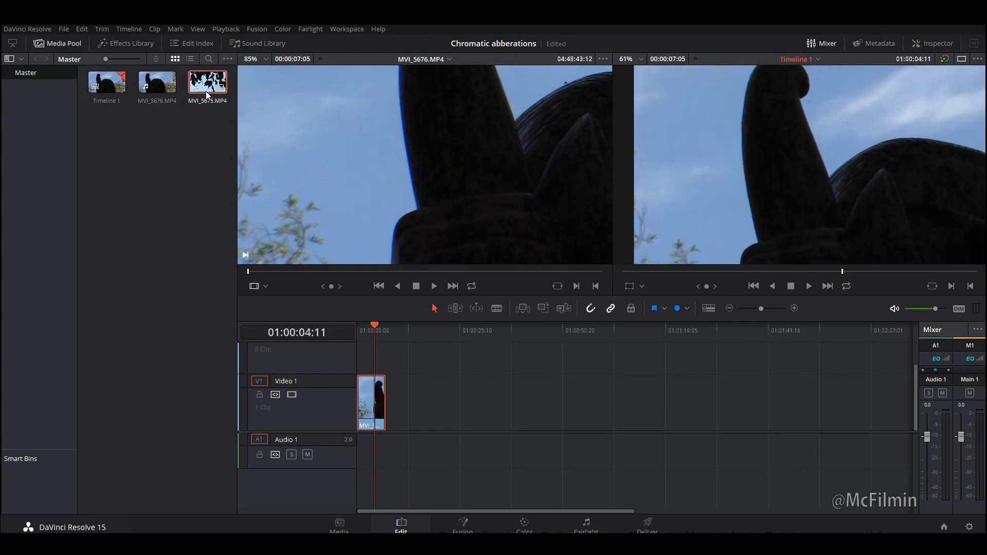
double_click(207, 83)
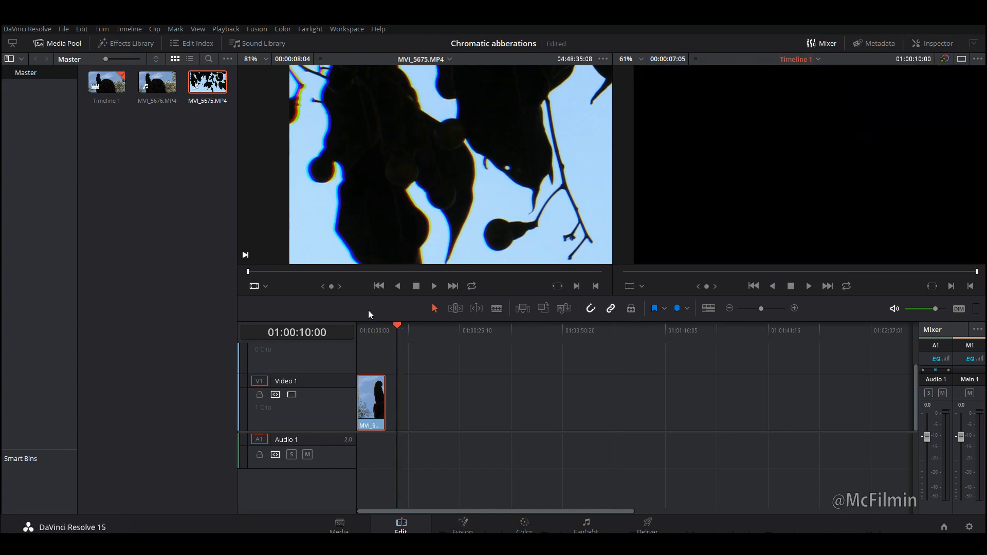
mouse_move(409, 258)
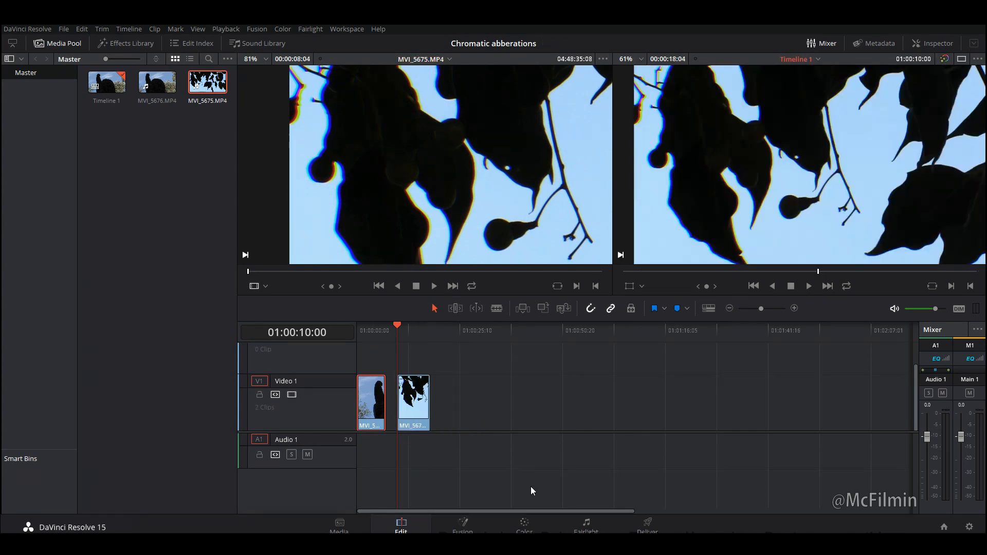
Add a Splitter Combiner to the leaf clip and zoom node 04 to 1.004 and node 06 to 1.008.
click(524, 523)
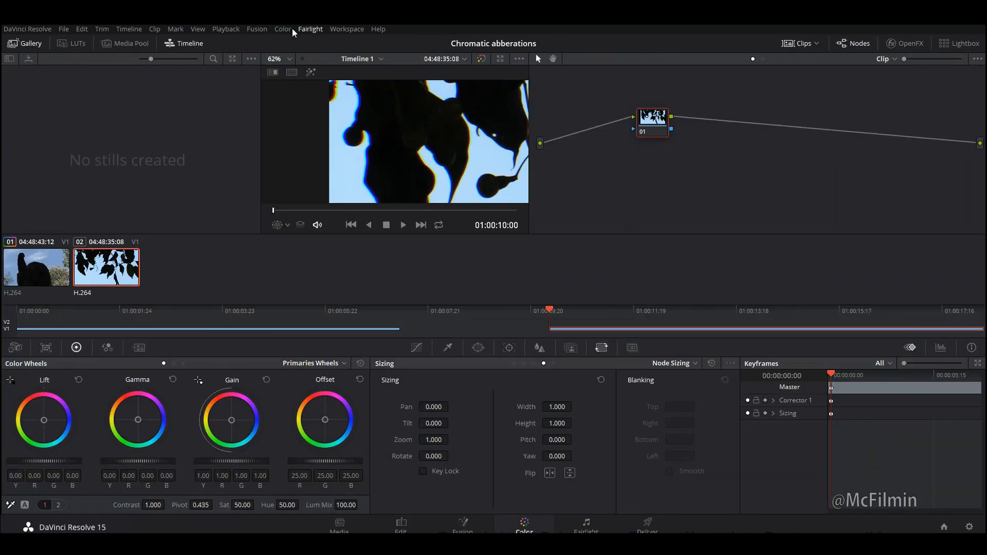
click(282, 29)
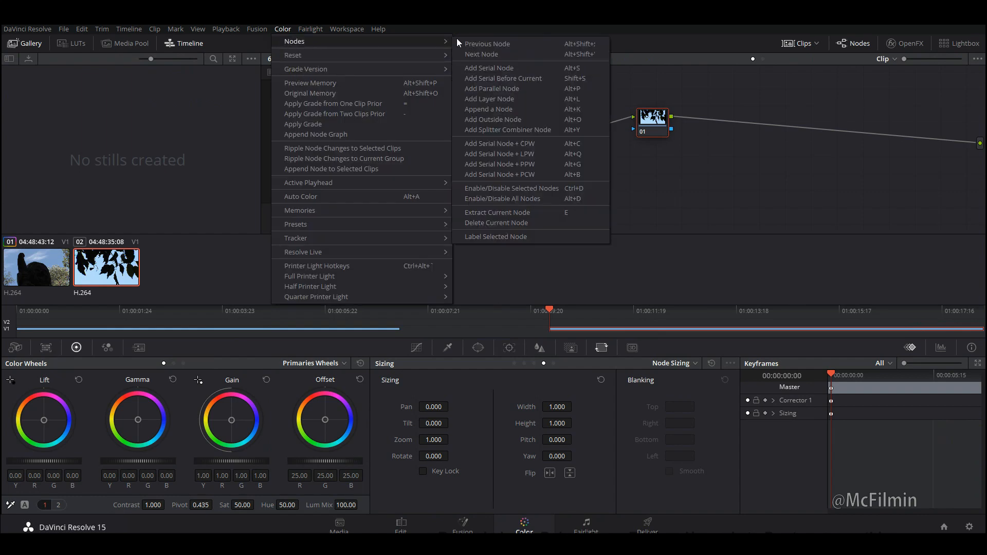
mouse_move(507, 130)
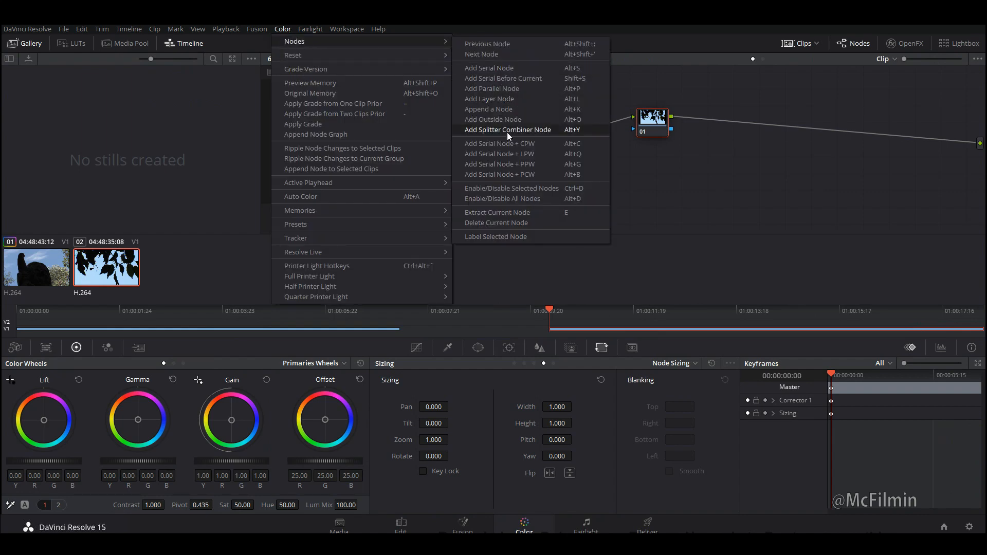
click(507, 130)
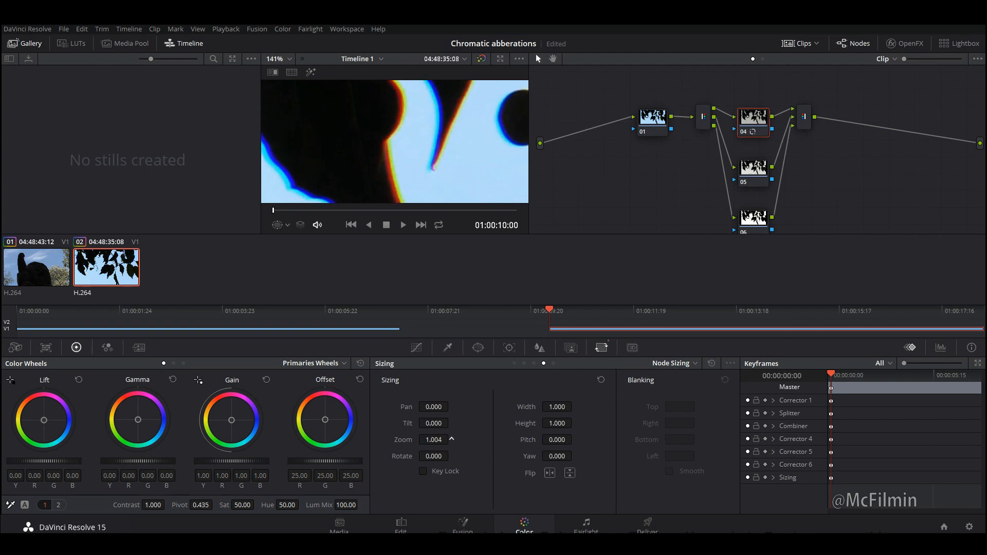
triple_click(433, 439)
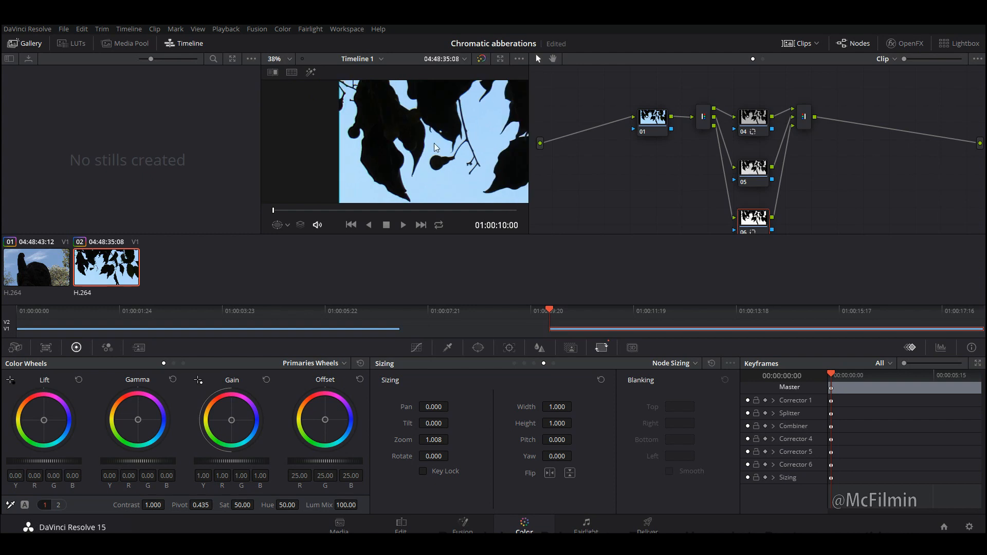
scroll(down, 3)
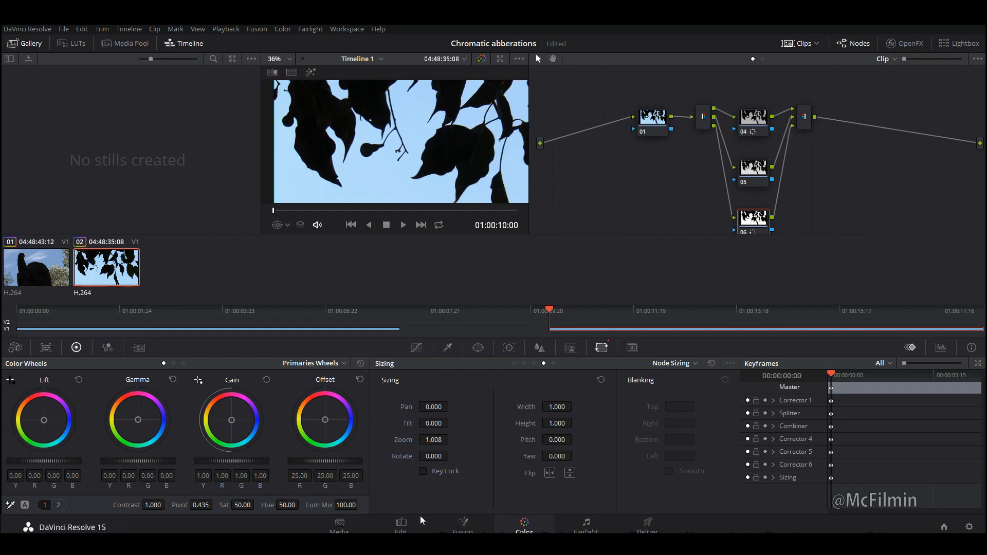
Return to the Edit page to duplicate the leaf clip onto a track above.
click(400, 526)
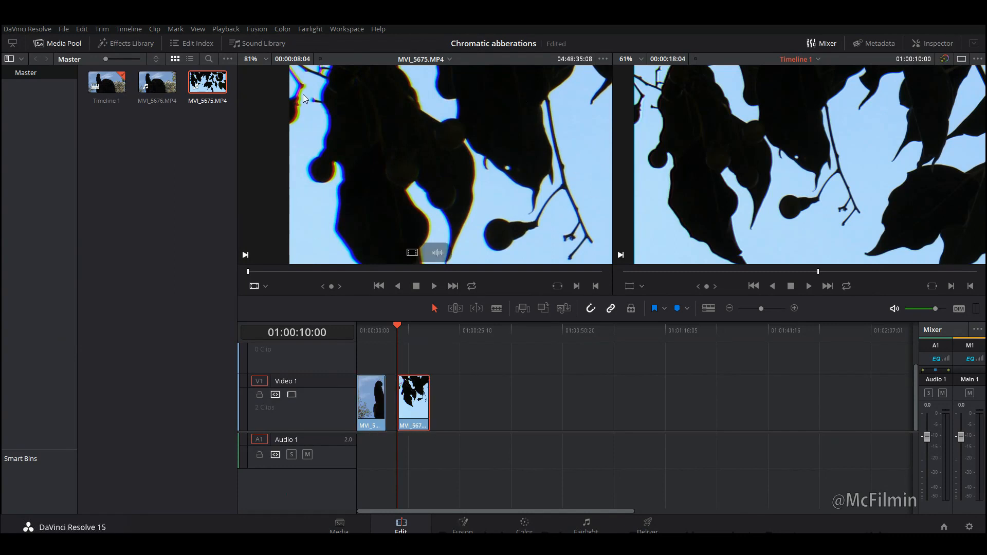
mouse_move(484, 110)
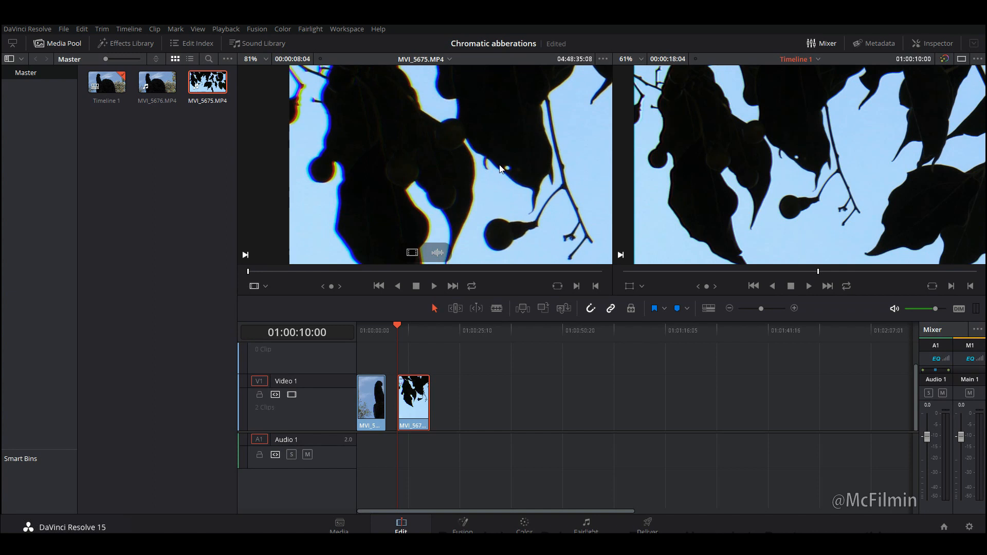
mouse_move(519, 371)
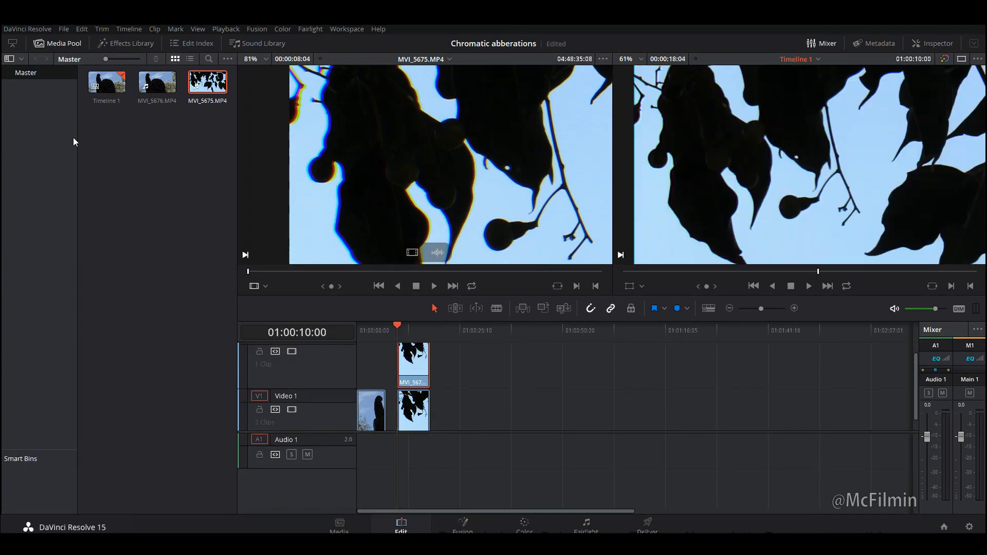
Browse the OpenFX Filters to apply a Gaussian Blur of strength 0.415 to the duplicate.
click(124, 43)
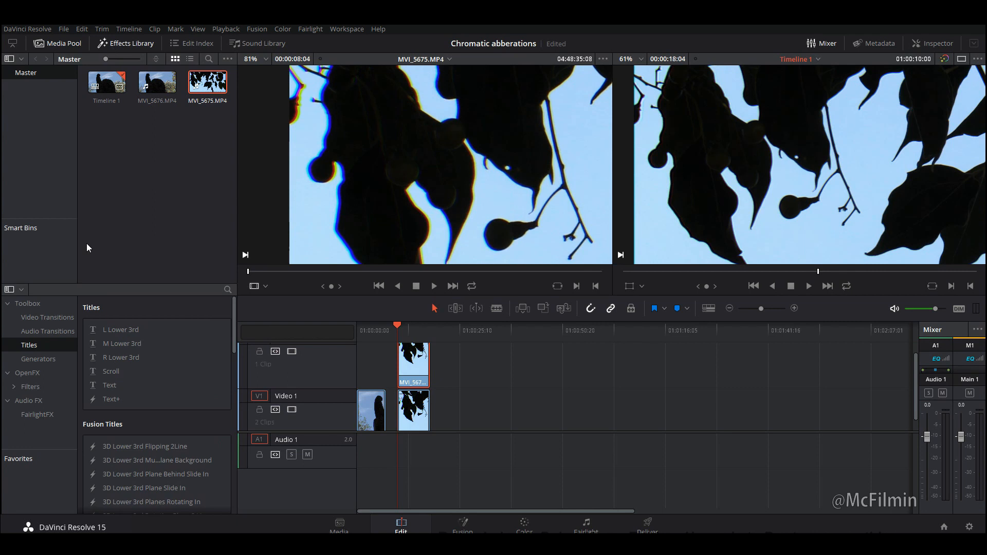
click(27, 372)
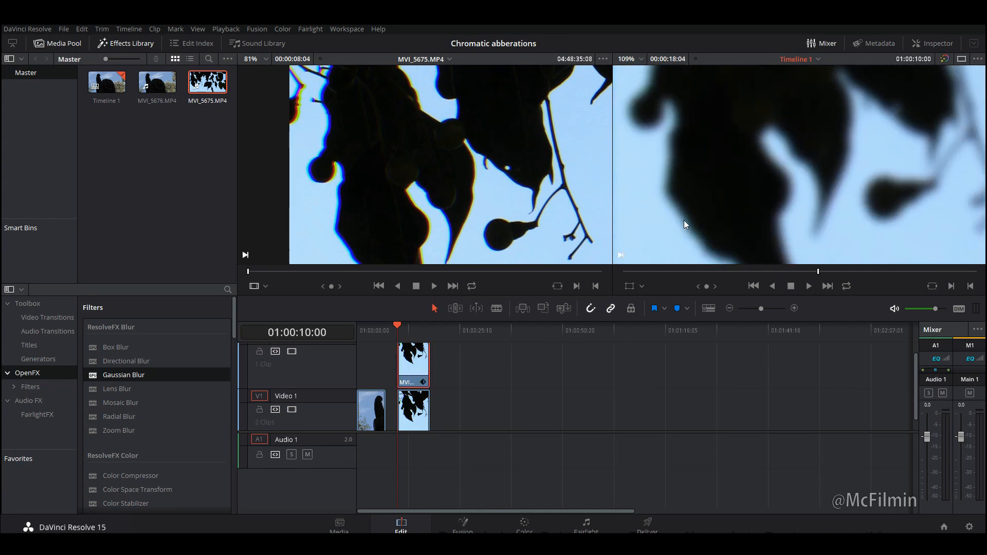
mouse_move(675, 189)
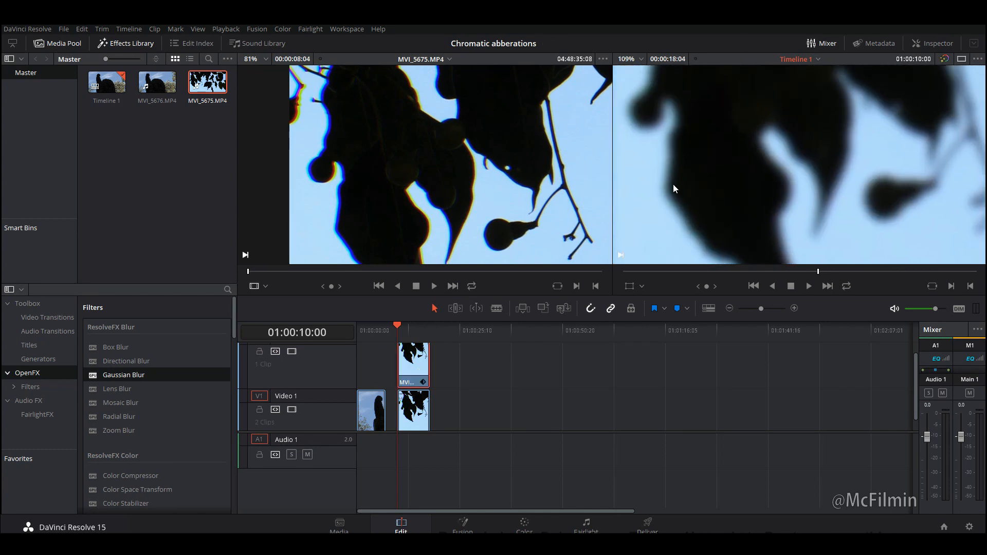
mouse_move(873, 94)
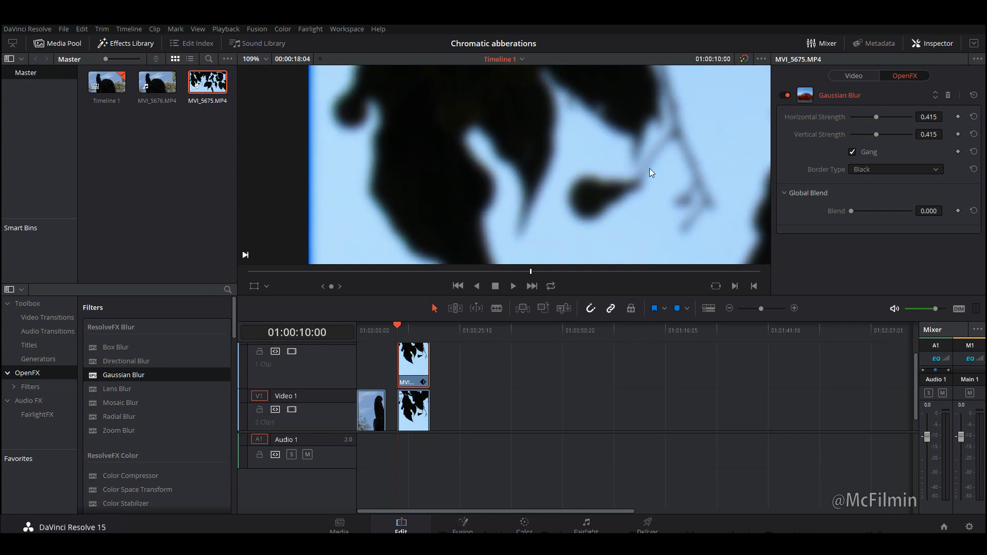
Set the blurred duplicate to Color composite mode, check its blur, and move past the clips.
click(854, 75)
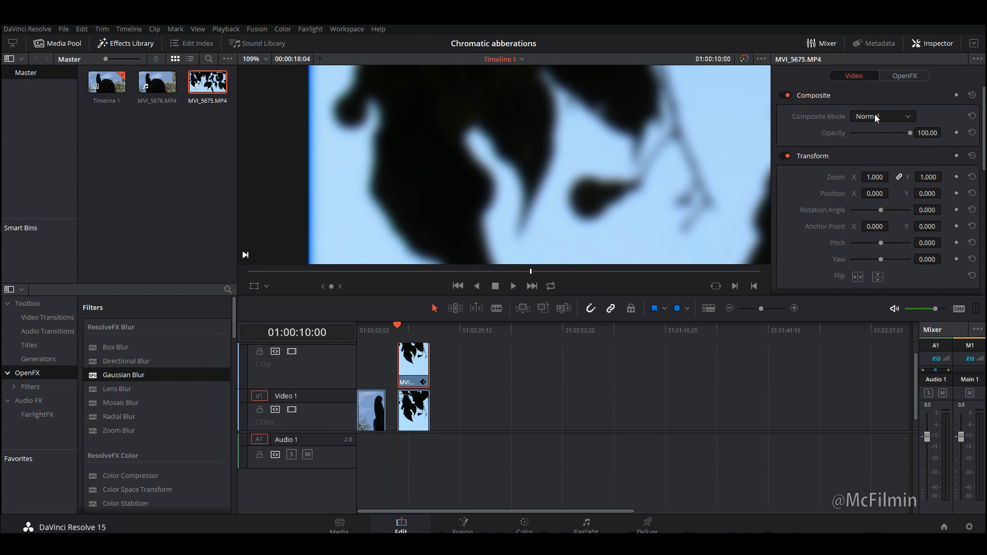
mouse_move(861, 165)
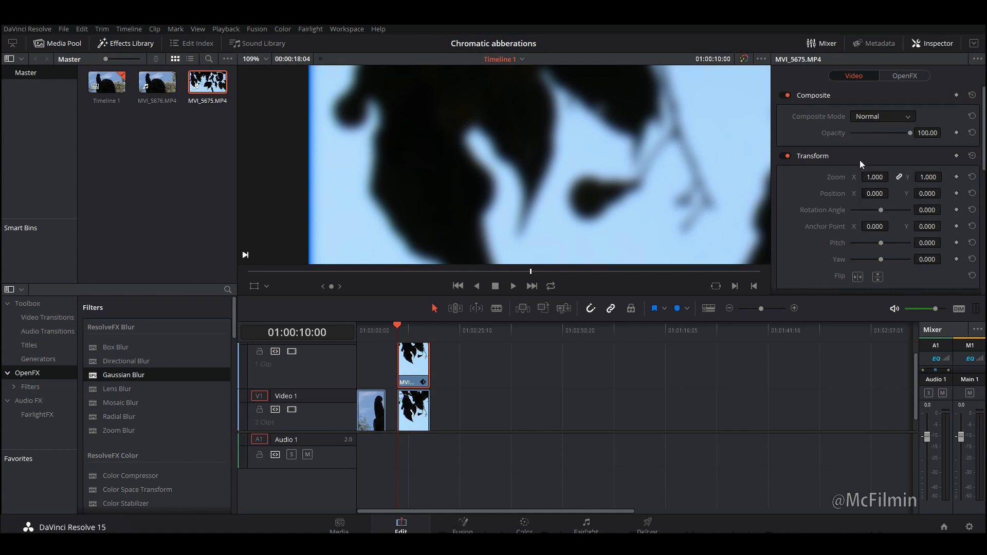
click(881, 117)
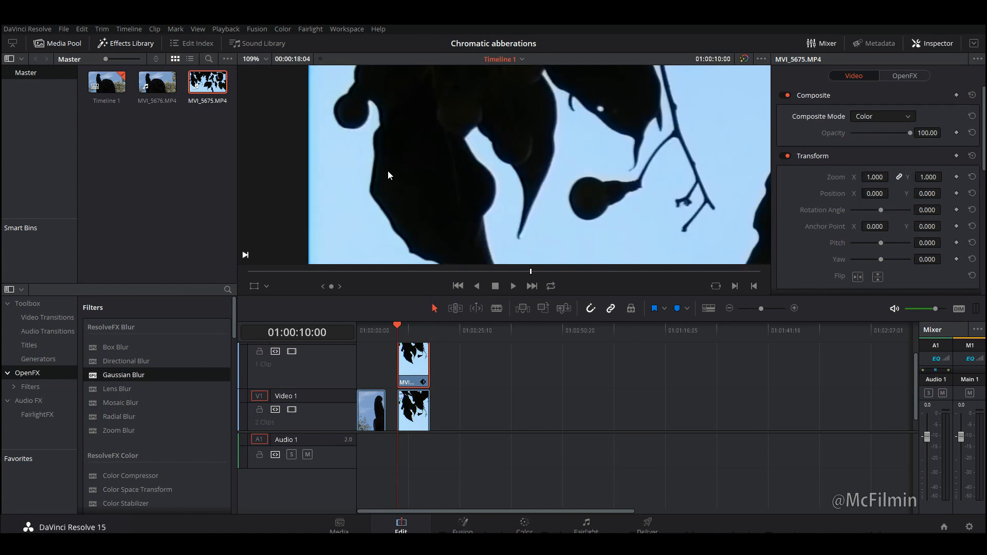
mouse_move(397, 161)
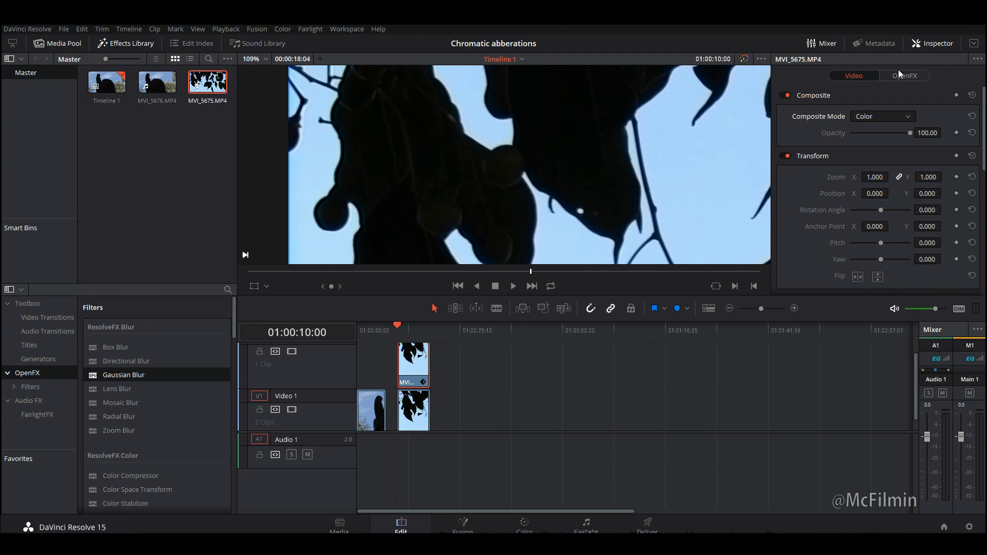
click(905, 75)
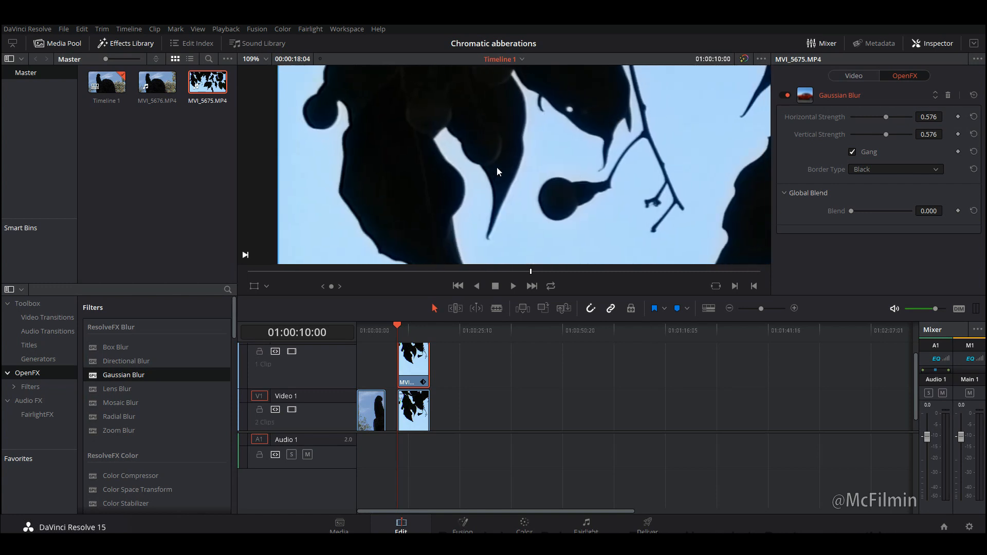
mouse_move(451, 192)
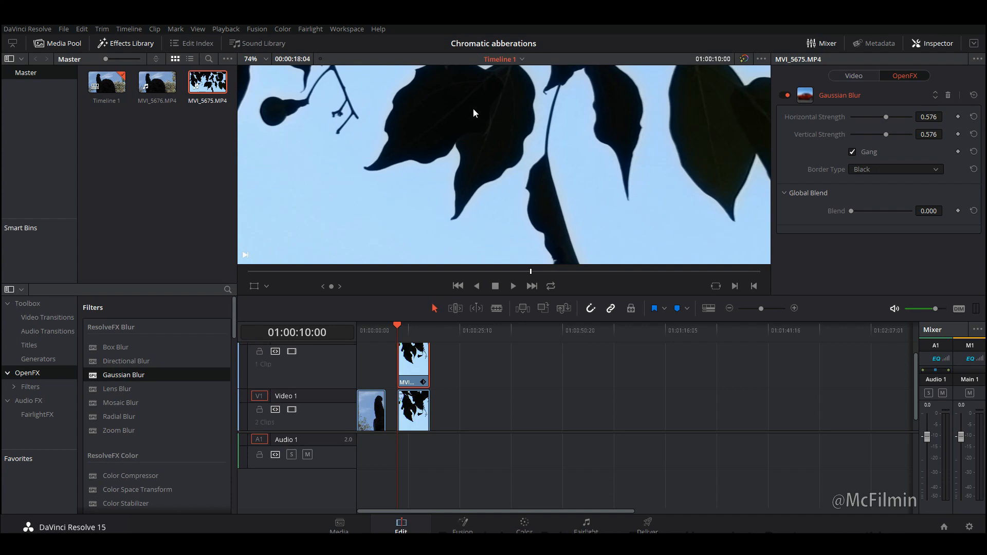
click(255, 58)
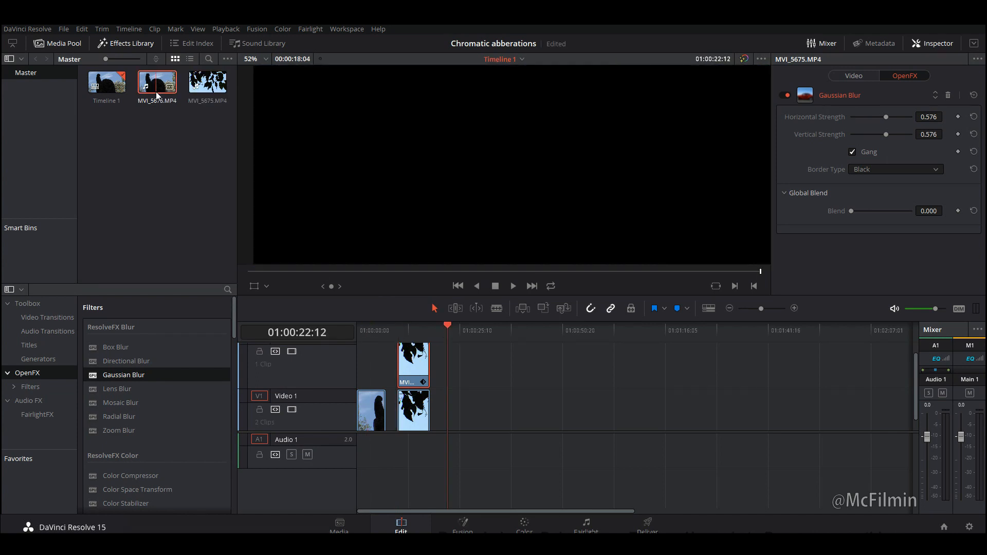
Append statue clip MVI_5676 to V1 and select it for duplicating to V2.
double_click(156, 82)
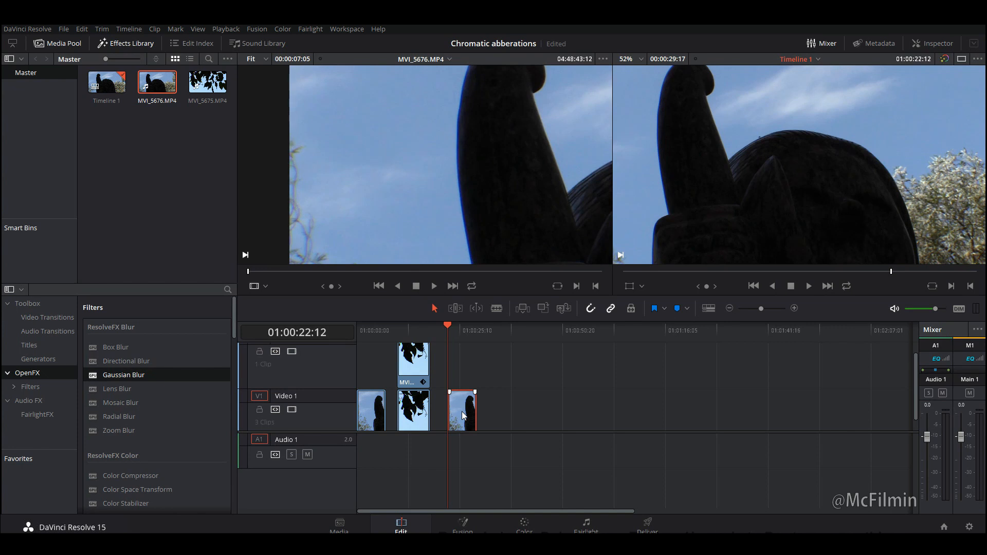
click(476, 328)
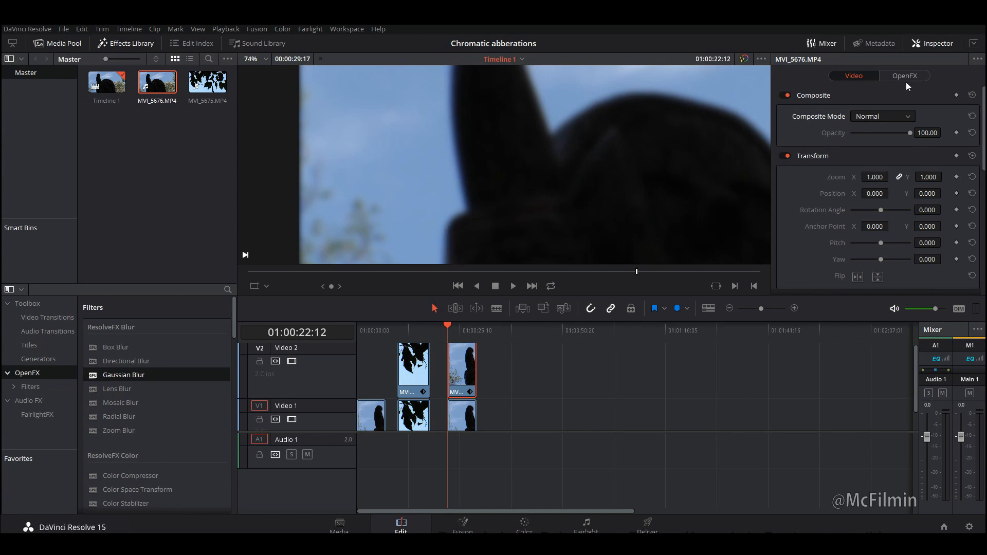
Confirm Gaussian Blur 0.491 on the copy and set its Composite Mode to Color.
click(905, 75)
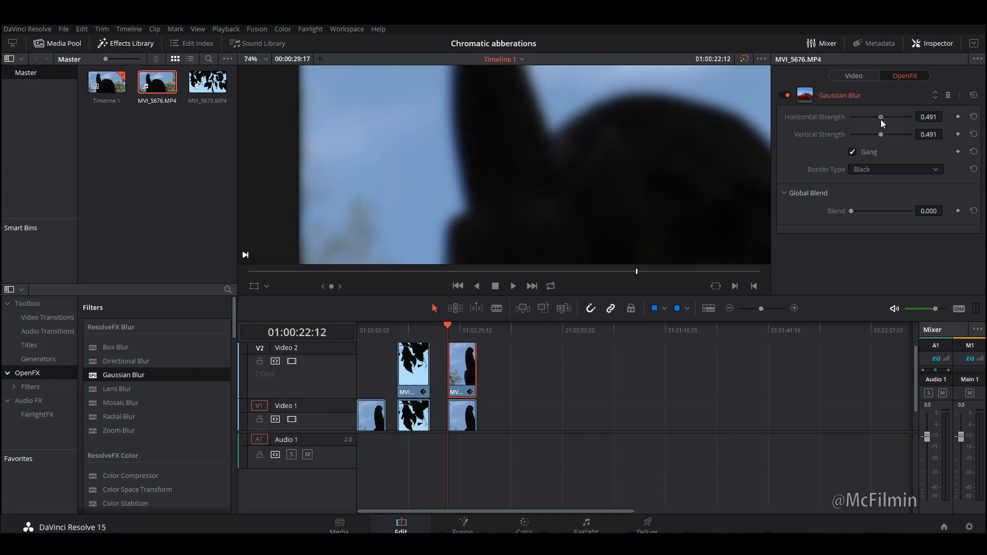
click(853, 75)
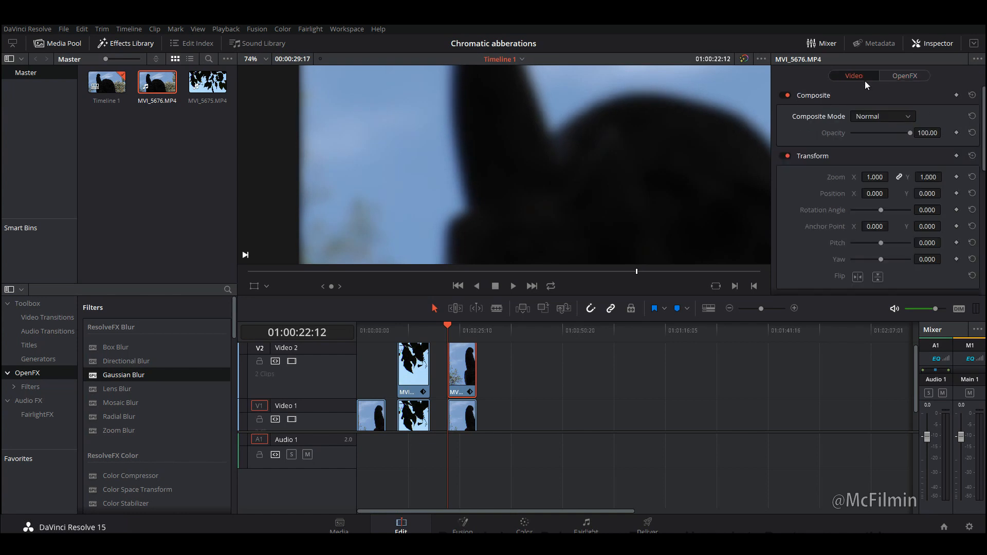
click(881, 116)
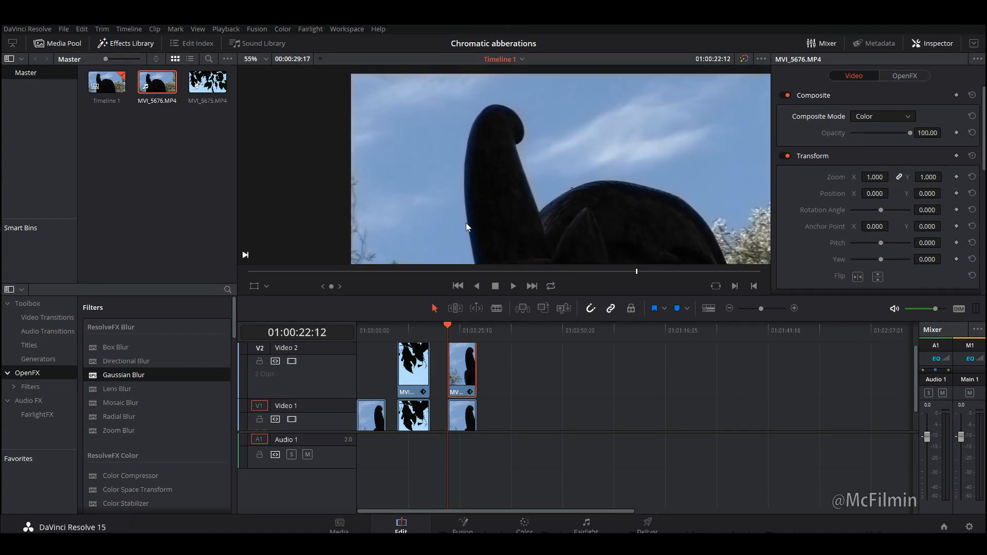
mouse_move(469, 164)
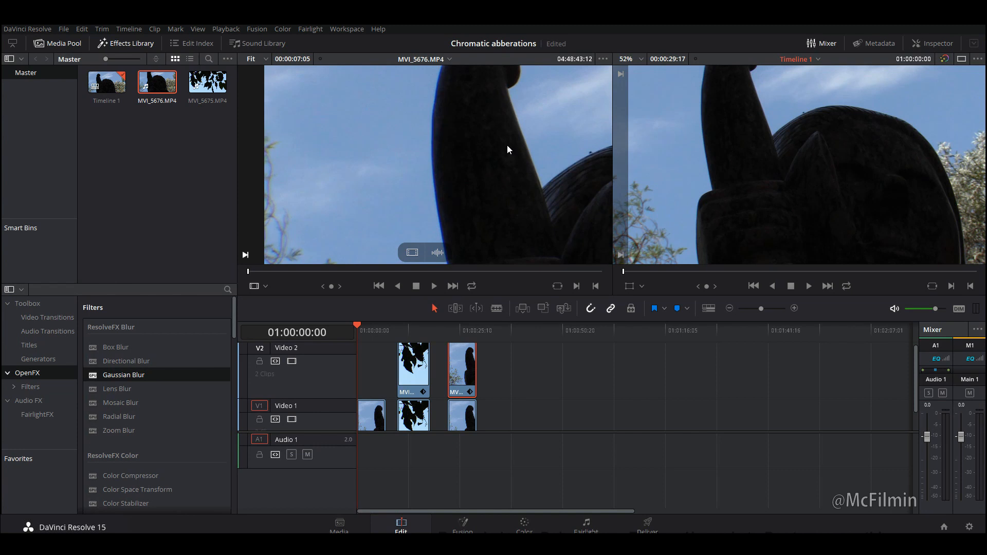
mouse_move(503, 340)
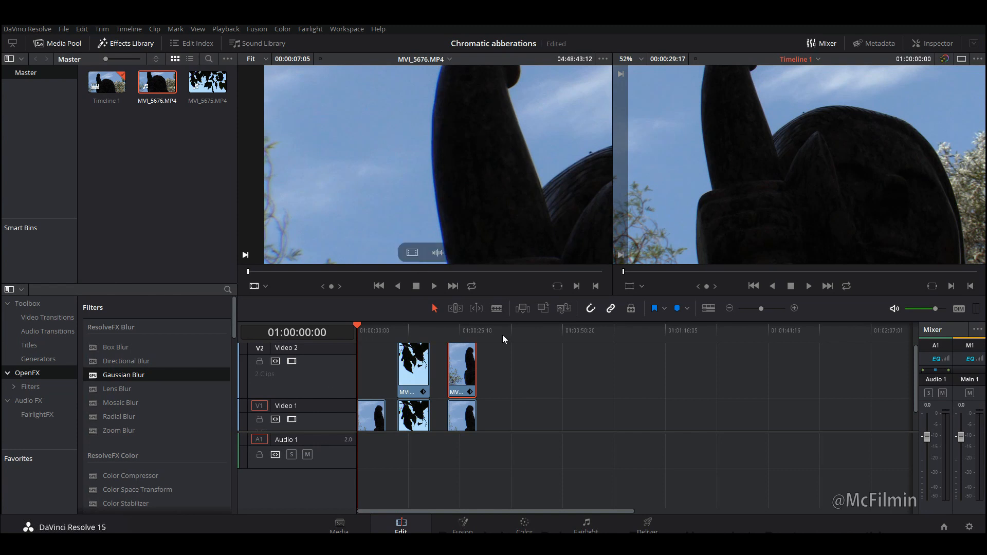
mouse_move(614, 304)
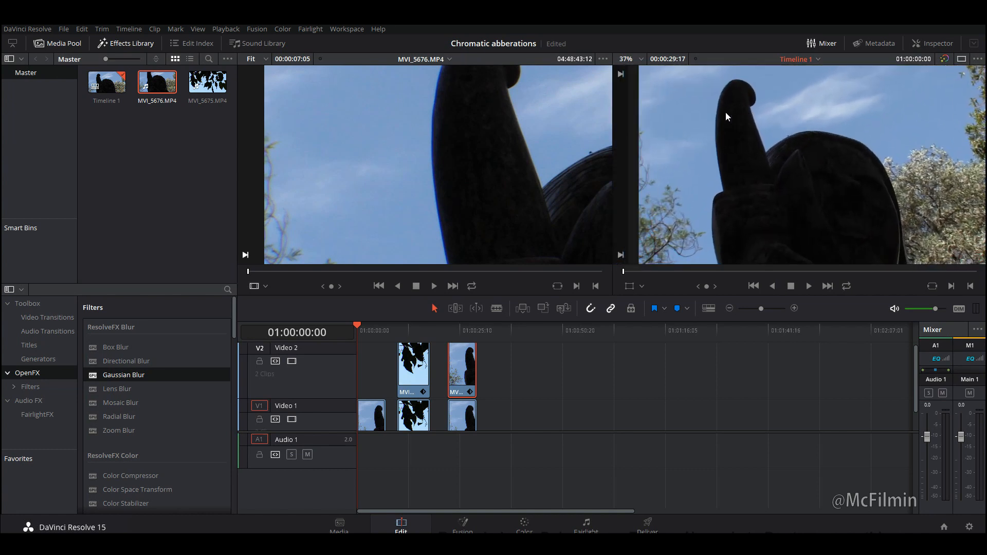
mouse_move(433, 83)
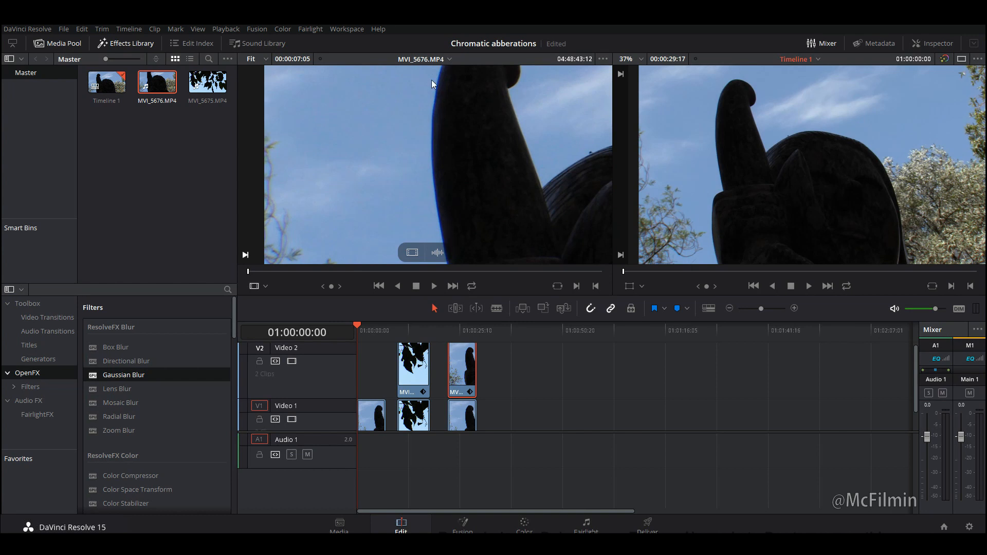
mouse_move(417, 85)
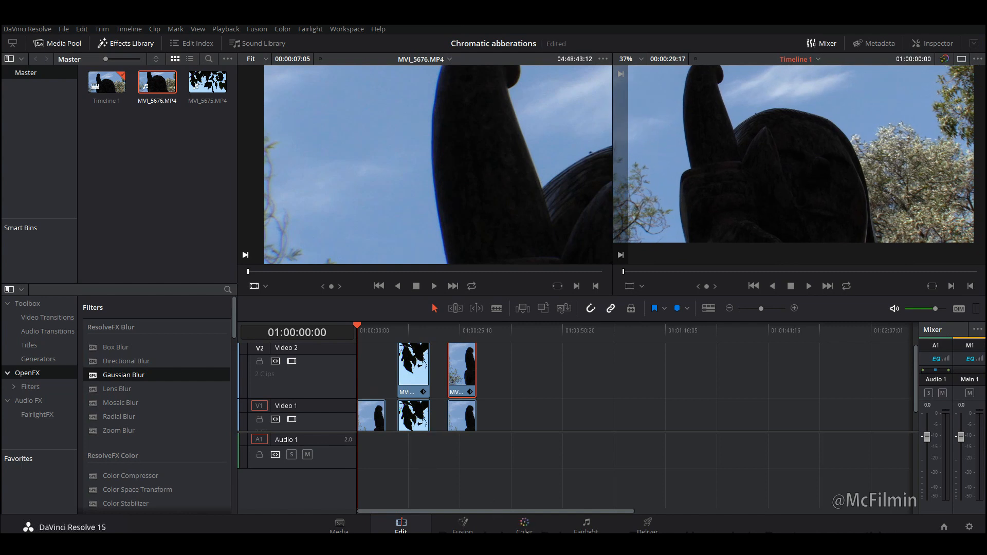
mouse_move(410, 327)
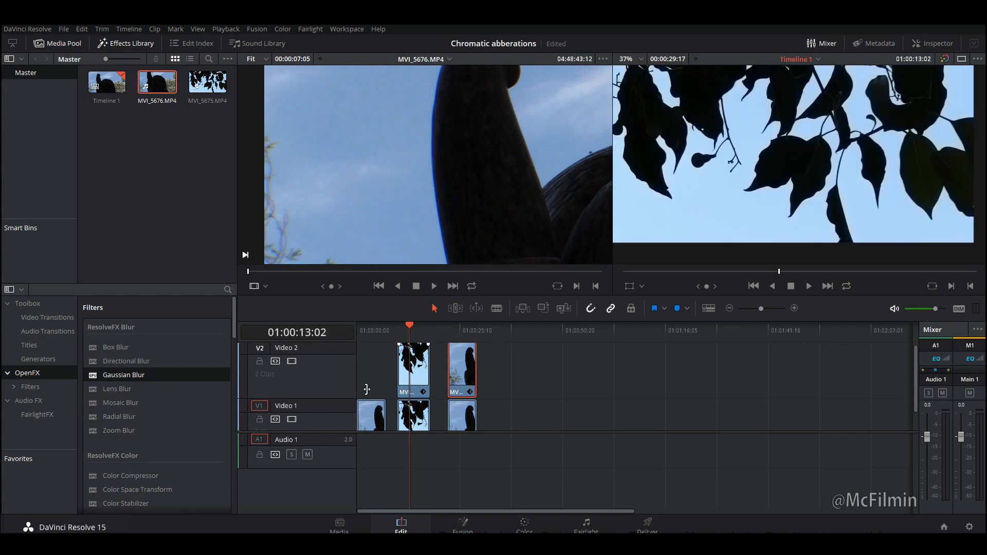
click(291, 361)
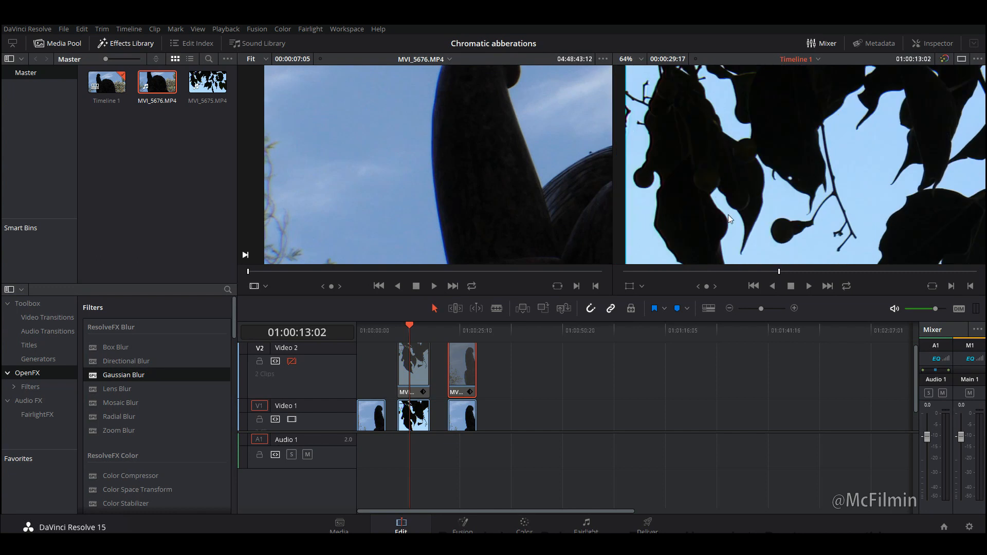
mouse_move(672, 217)
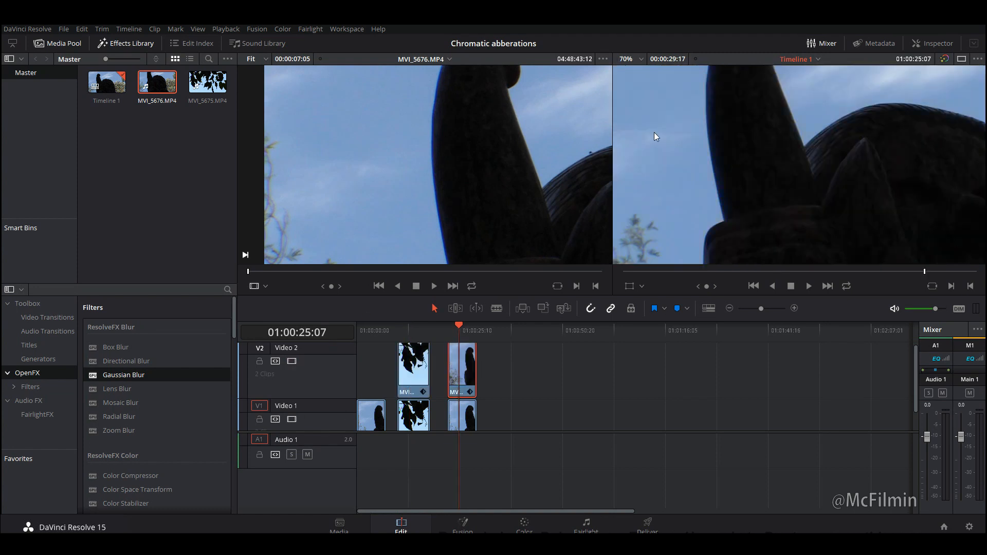
mouse_move(463, 195)
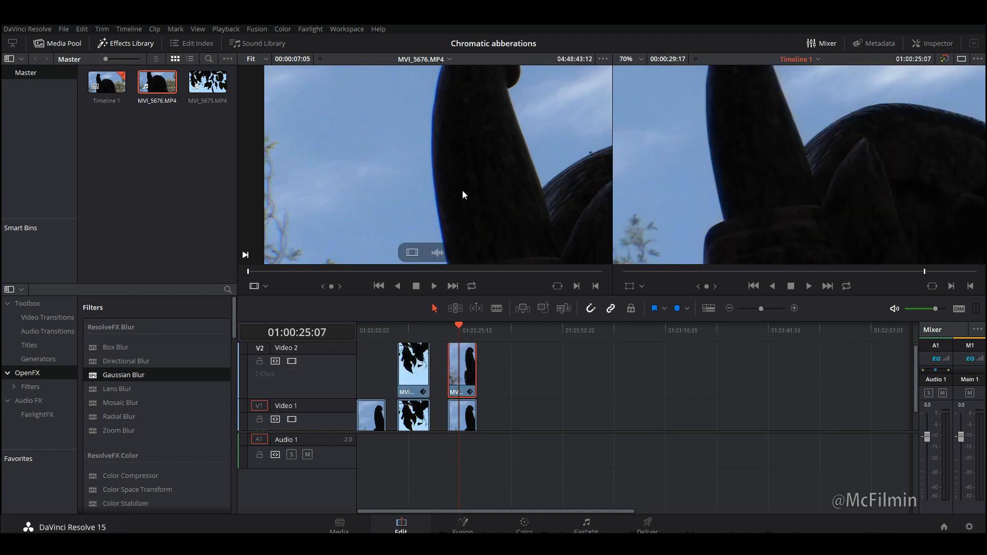
mouse_move(367, 334)
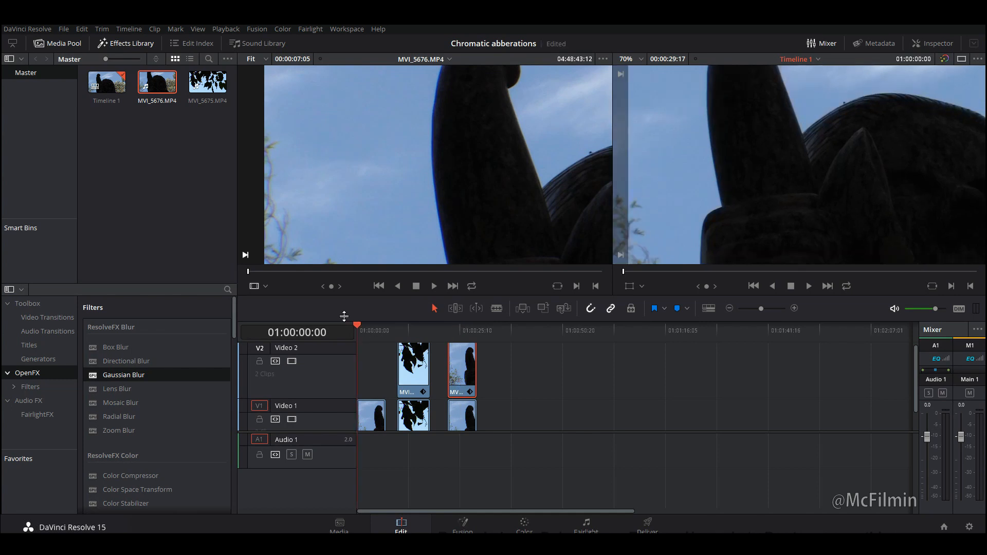
mouse_move(439, 184)
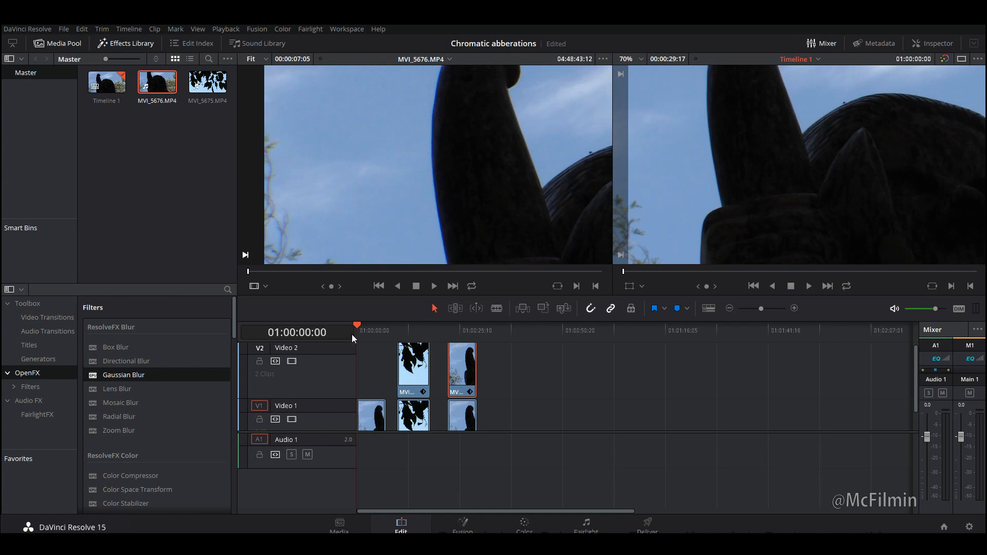
mouse_move(349, 333)
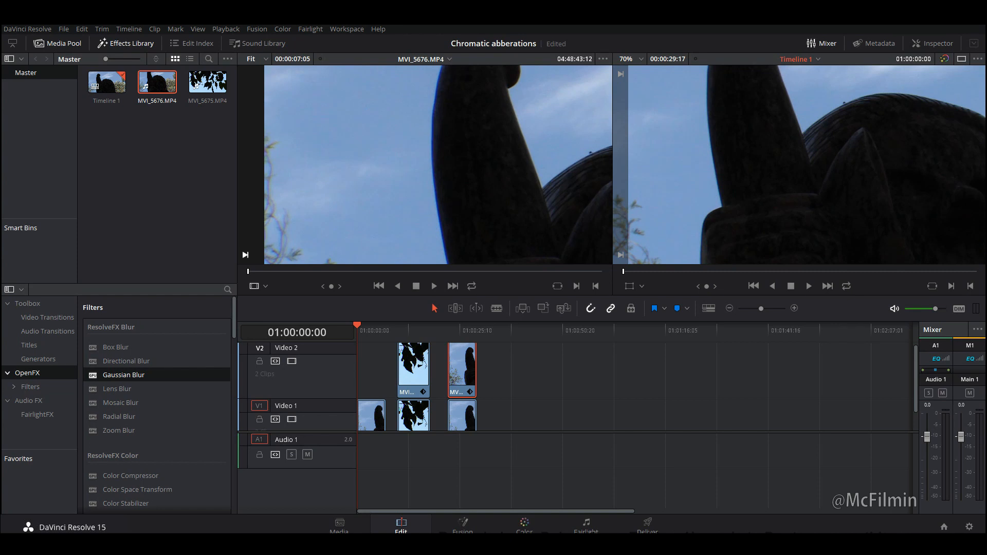
mouse_move(530, 531)
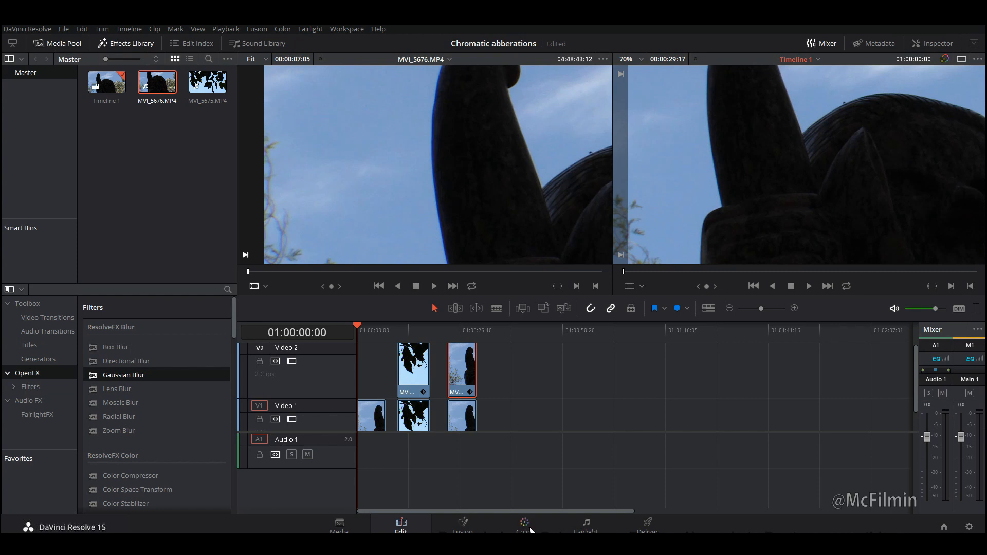
mouse_move(363, 329)
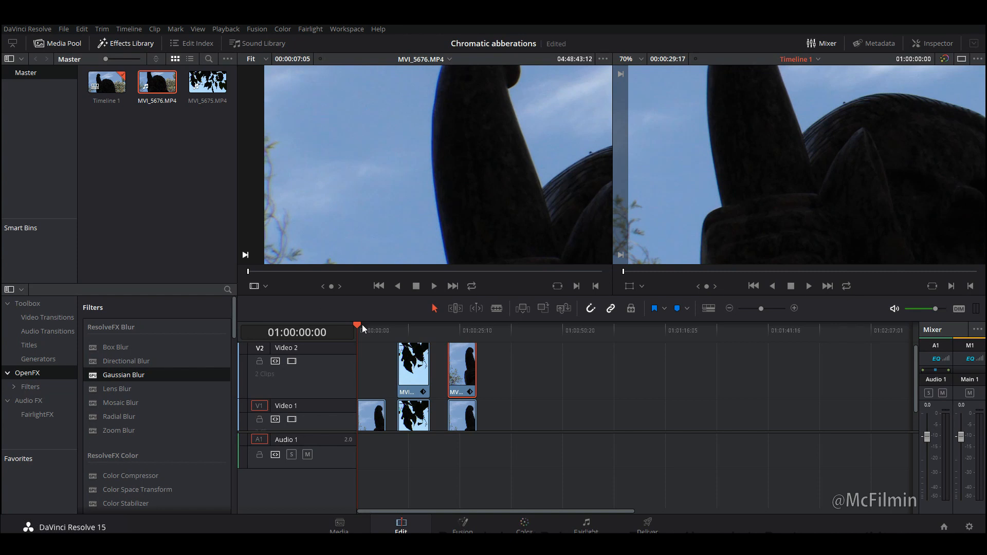